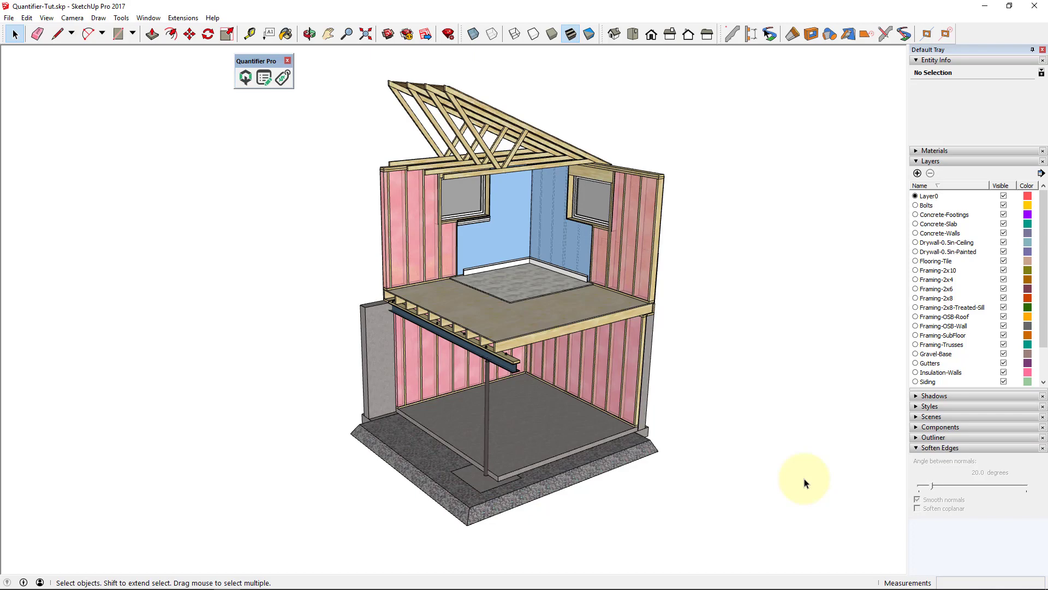
pyautogui.moveTo(790, 495)
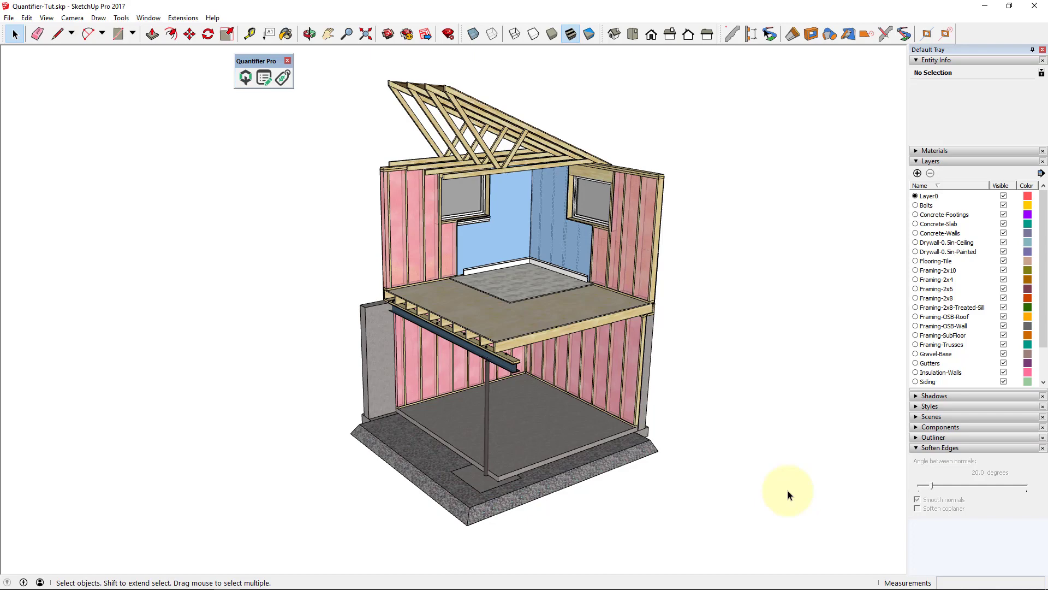
pyautogui.moveTo(773, 486)
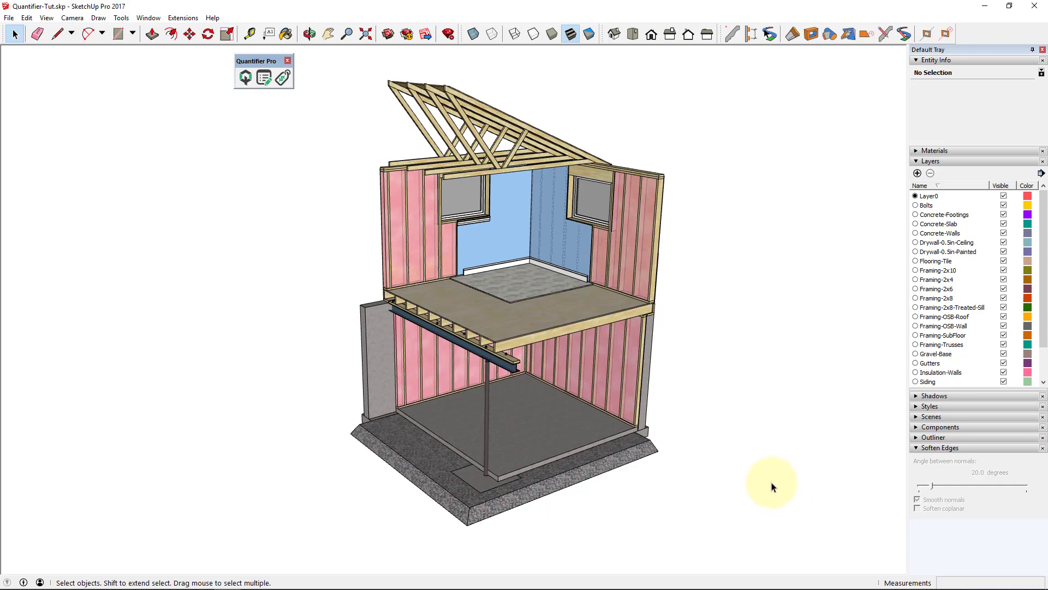
pyautogui.moveTo(784, 504)
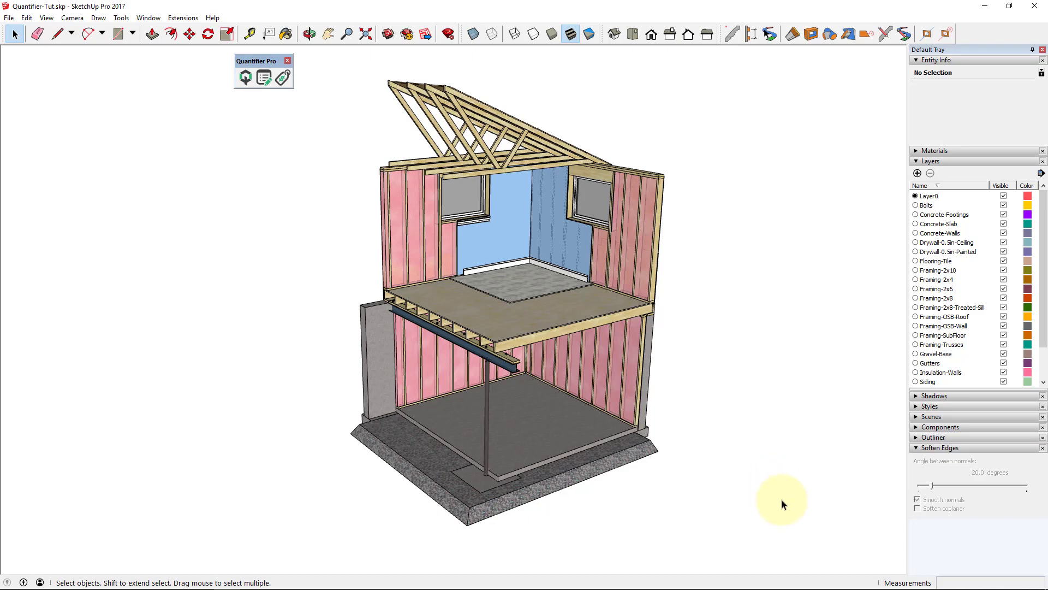
# - Review the Concrete-Walls layer cost entries and the material cost list in the Cost Inspector
pyautogui.click(245, 77)
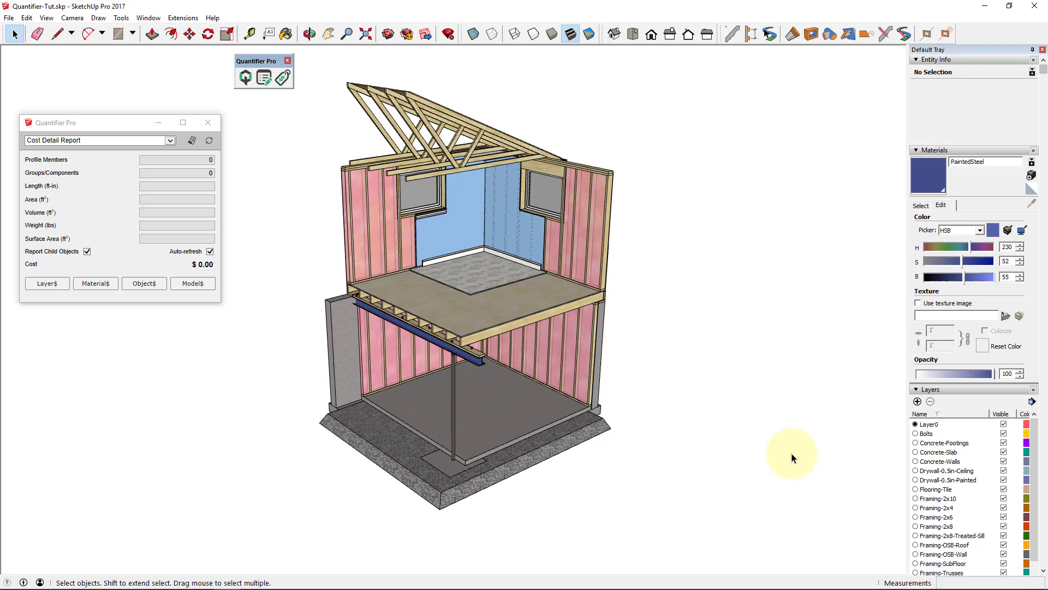
pyautogui.moveTo(627, 375)
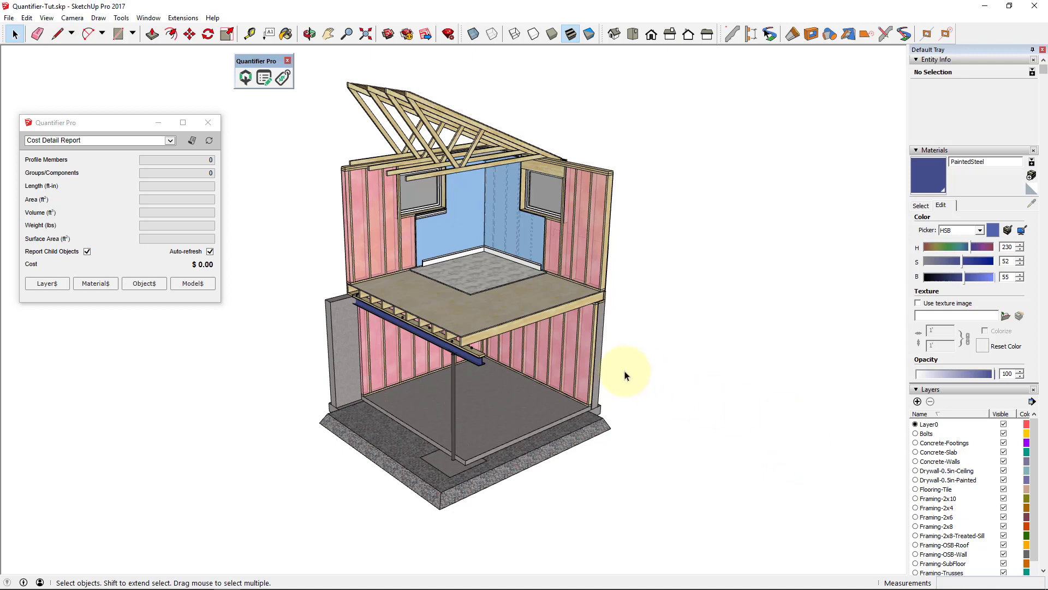
pyautogui.moveTo(615, 389)
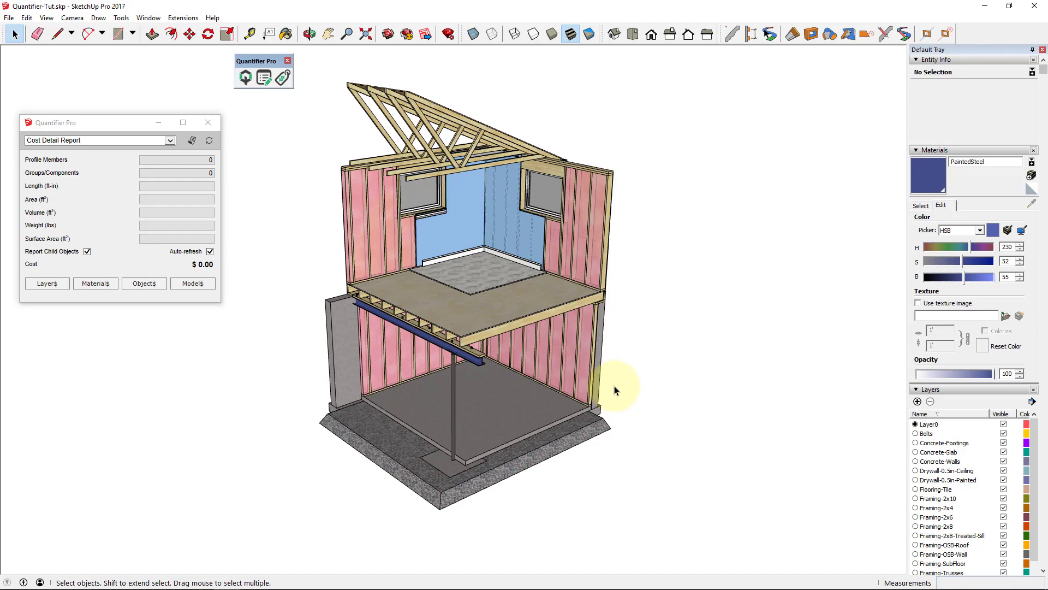
pyautogui.click(47, 283)
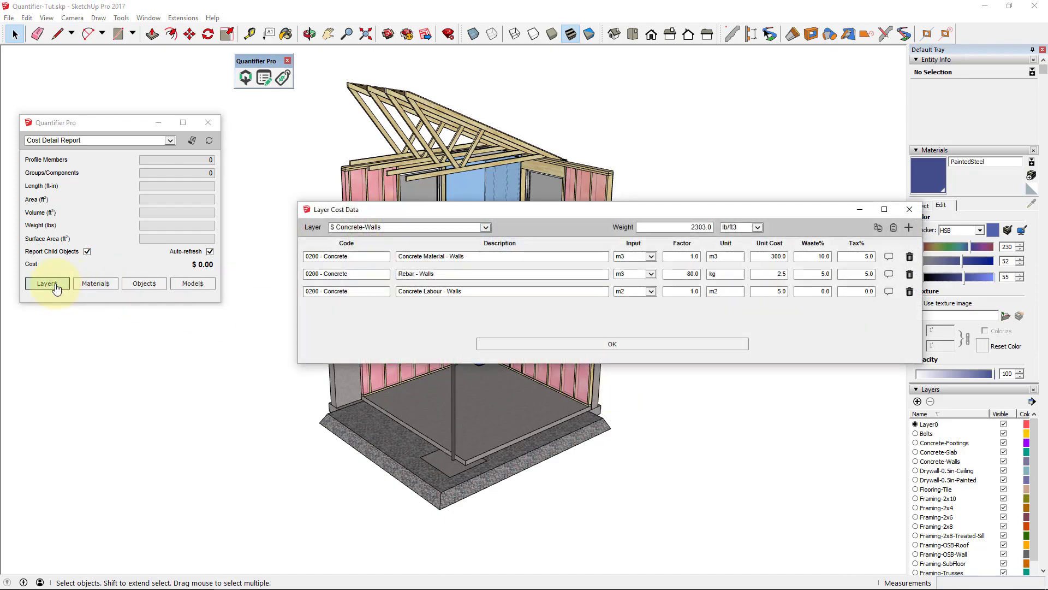
pyautogui.click(486, 226)
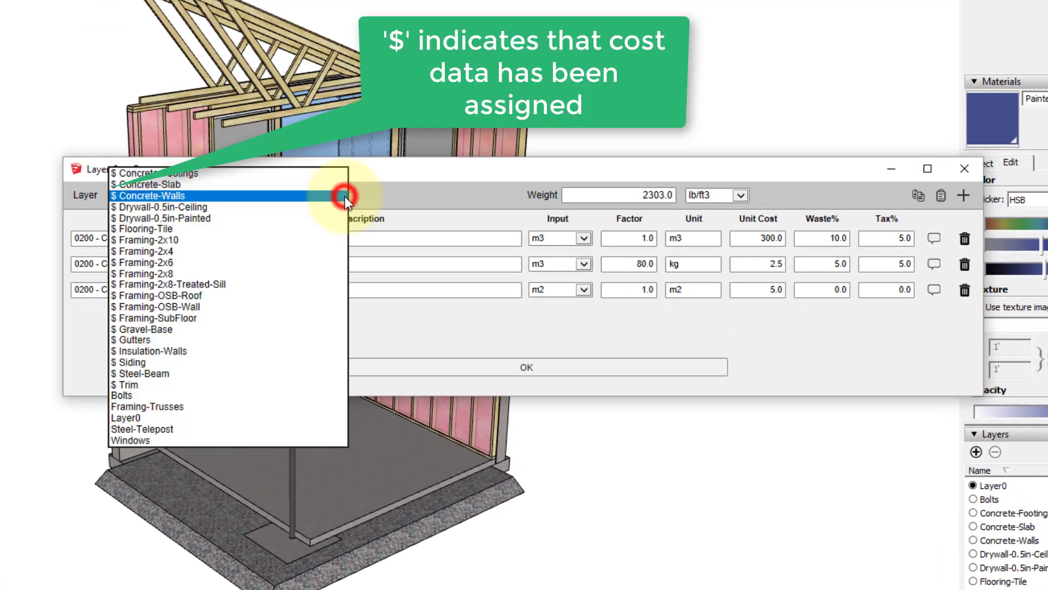
pyautogui.moveTo(188, 343)
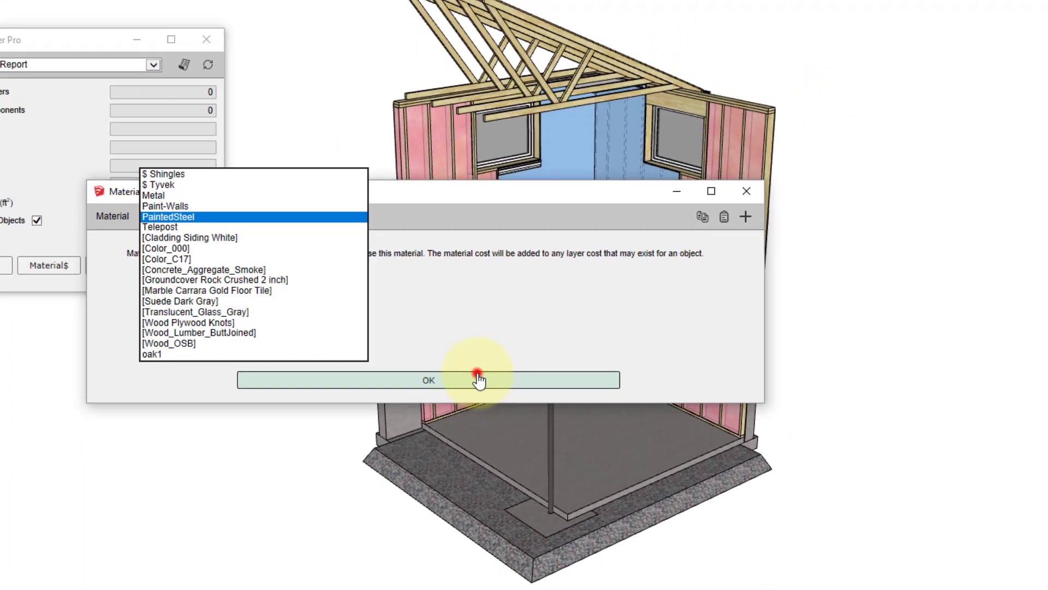
pyautogui.click(428, 380)
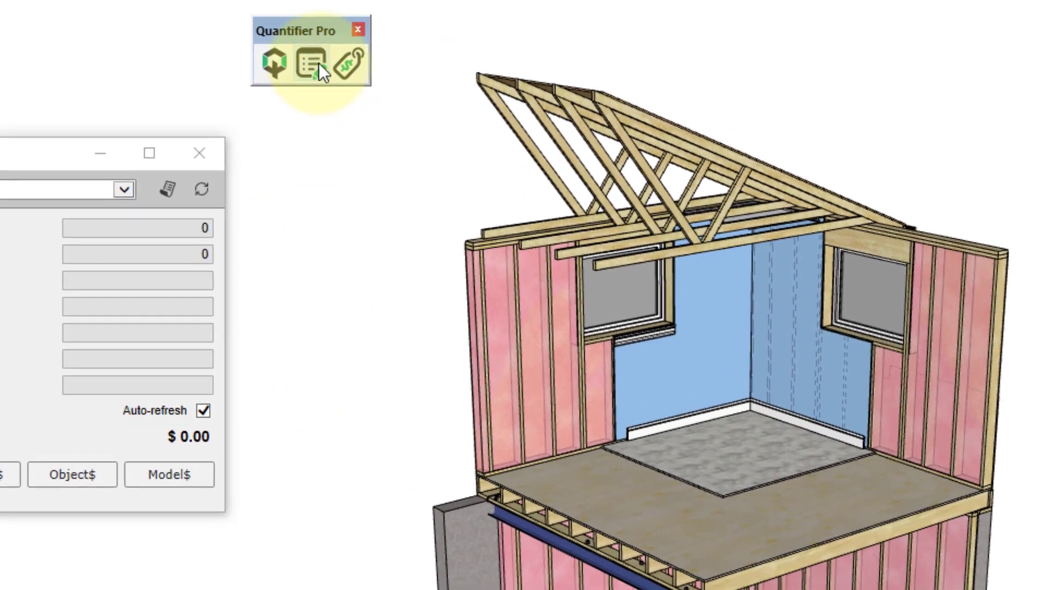
# - Save the cost data as a new workbook in QP Excel Tests and open it in Excel
pyautogui.click(308, 62)
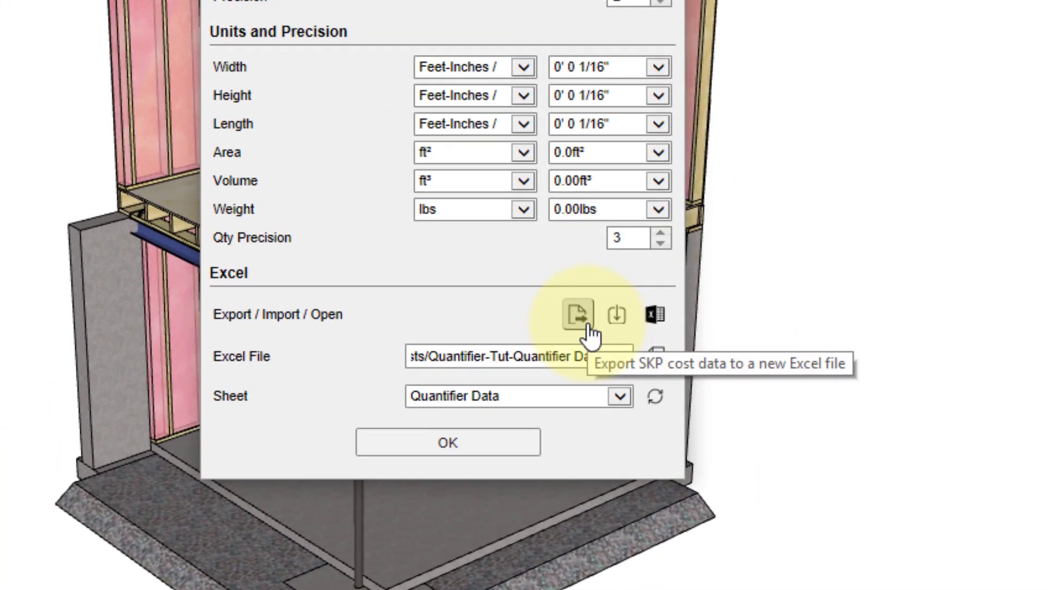
pyautogui.click(576, 314)
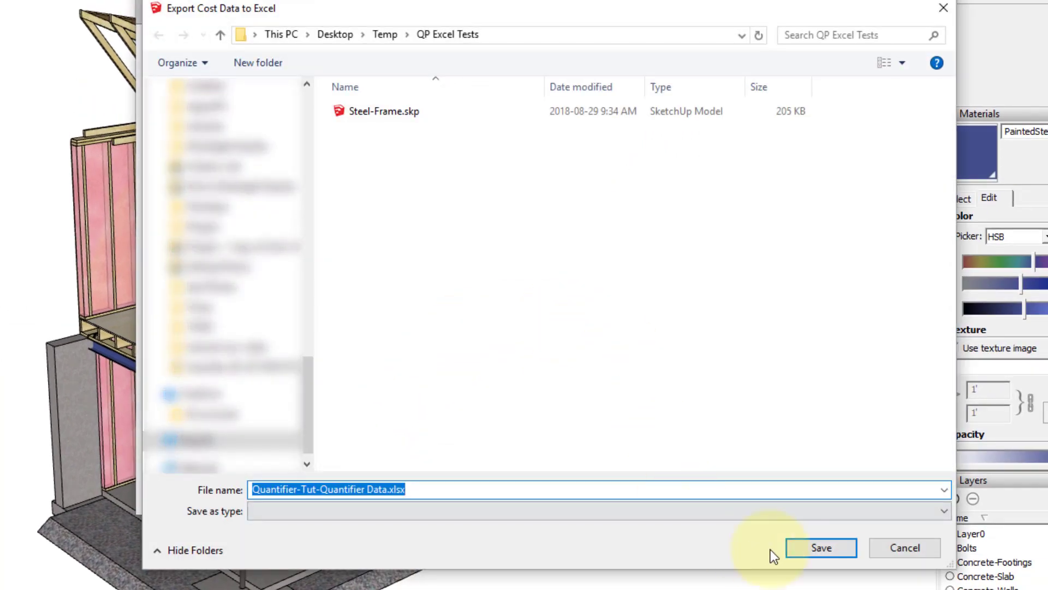
pyautogui.click(821, 548)
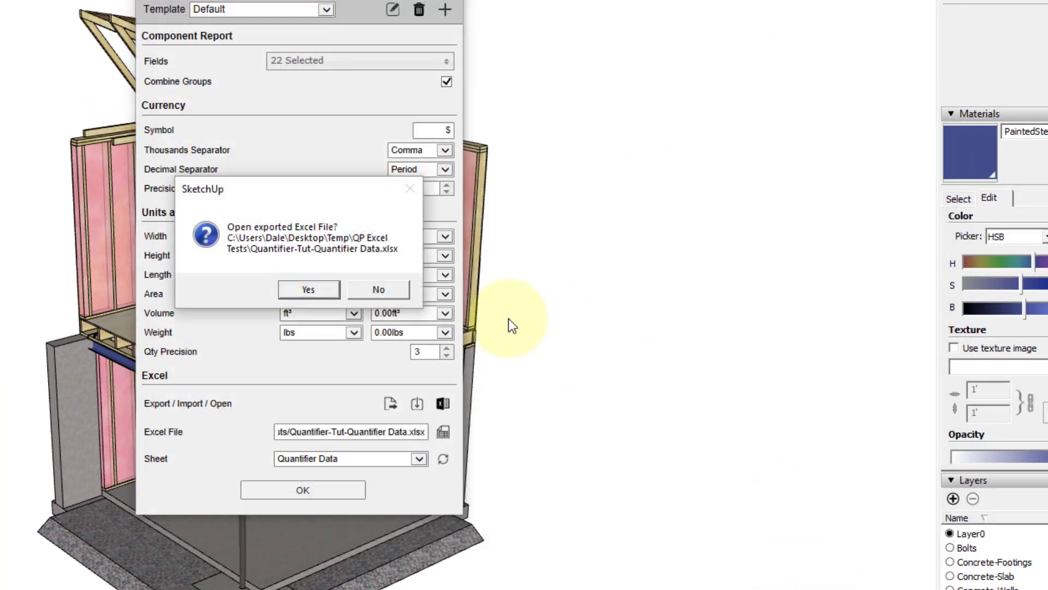
pyautogui.click(307, 289)
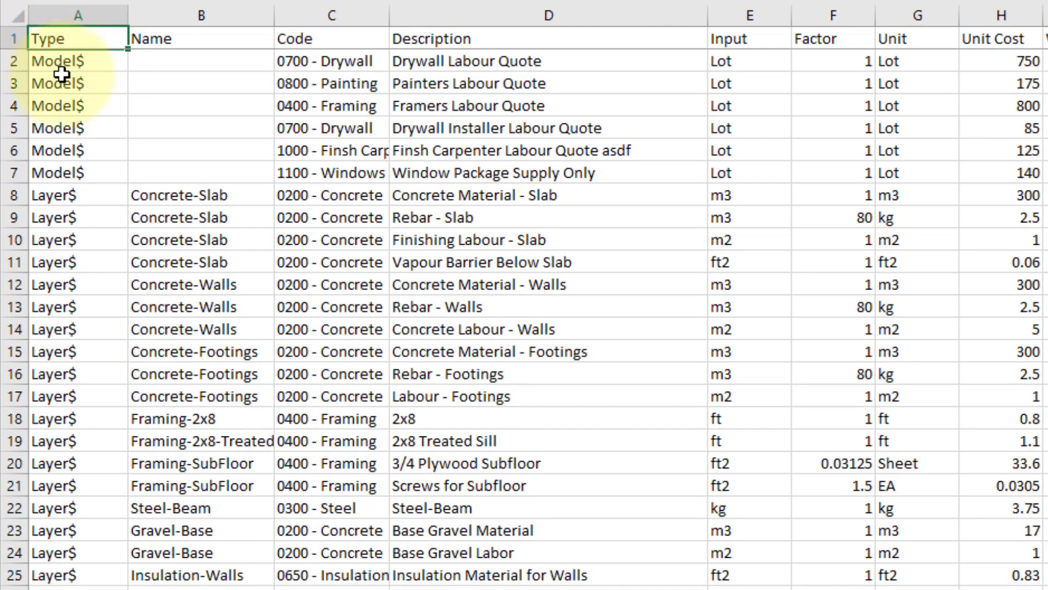
pyautogui.scroll(-3)
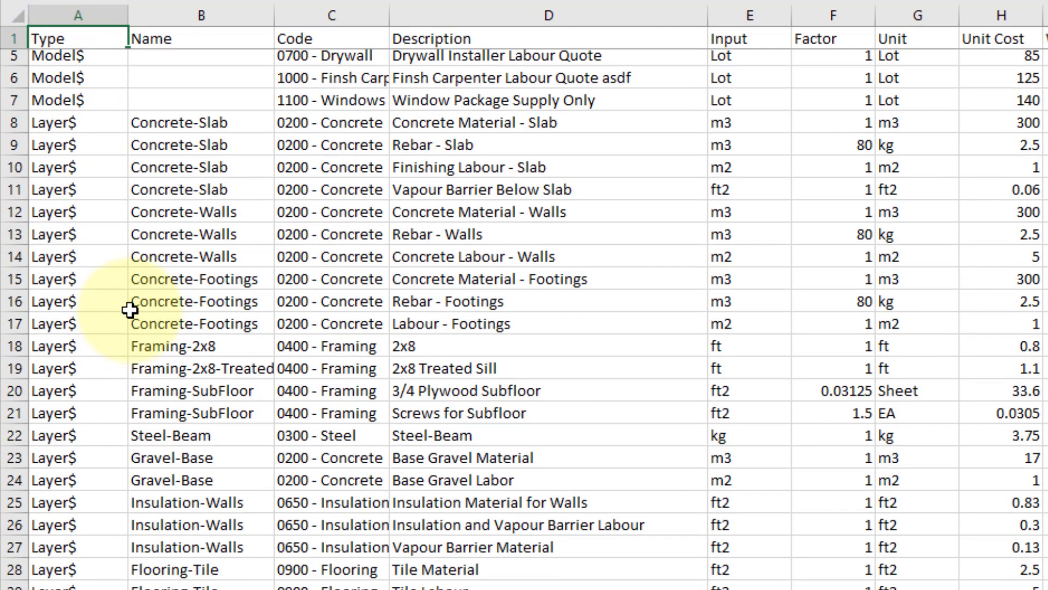
pyautogui.scroll(-3)
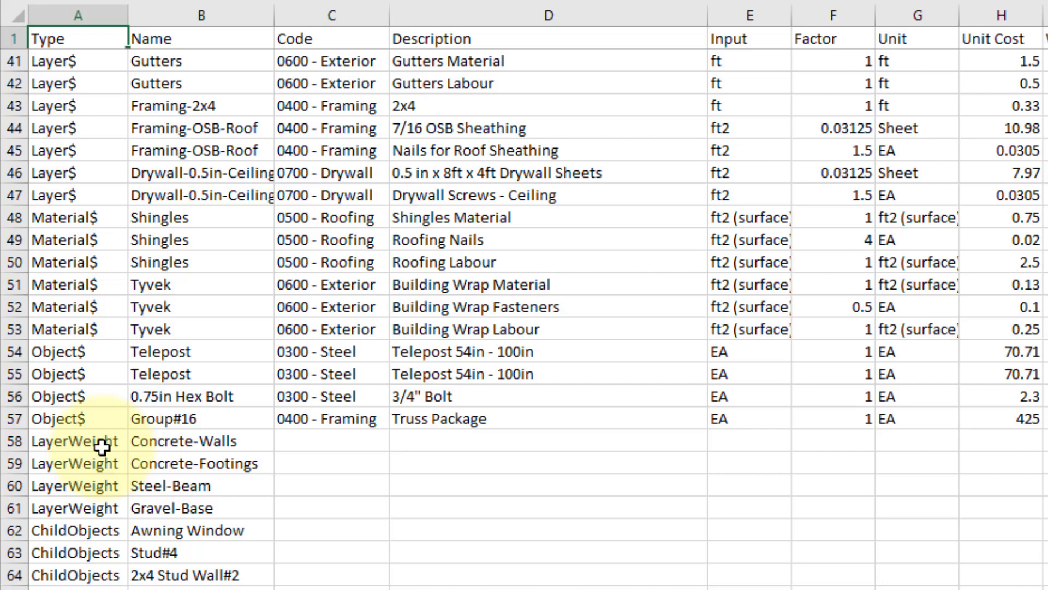
pyautogui.moveTo(123, 480)
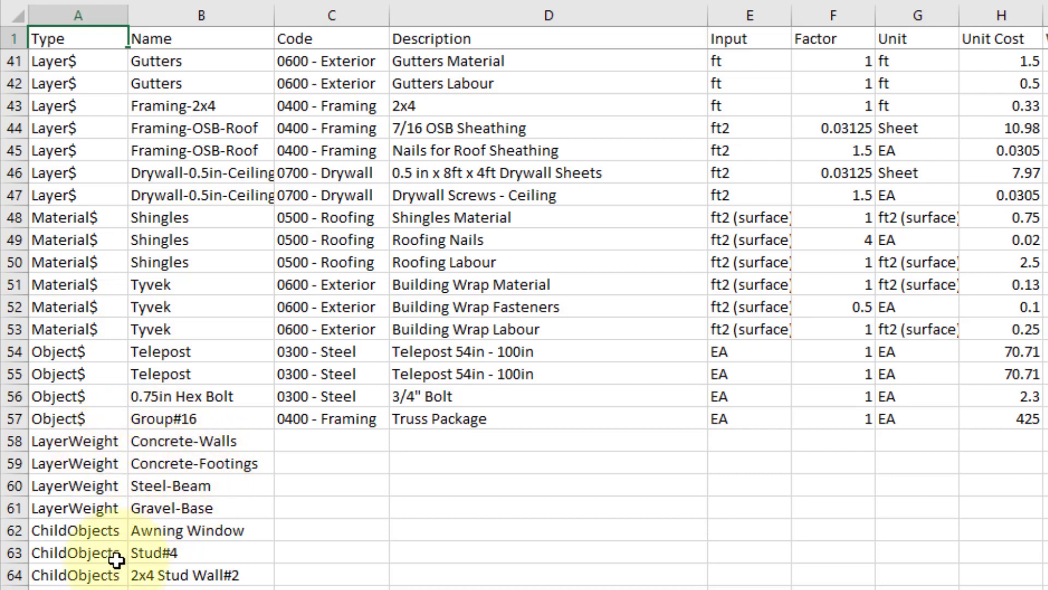
pyautogui.moveTo(197, 529)
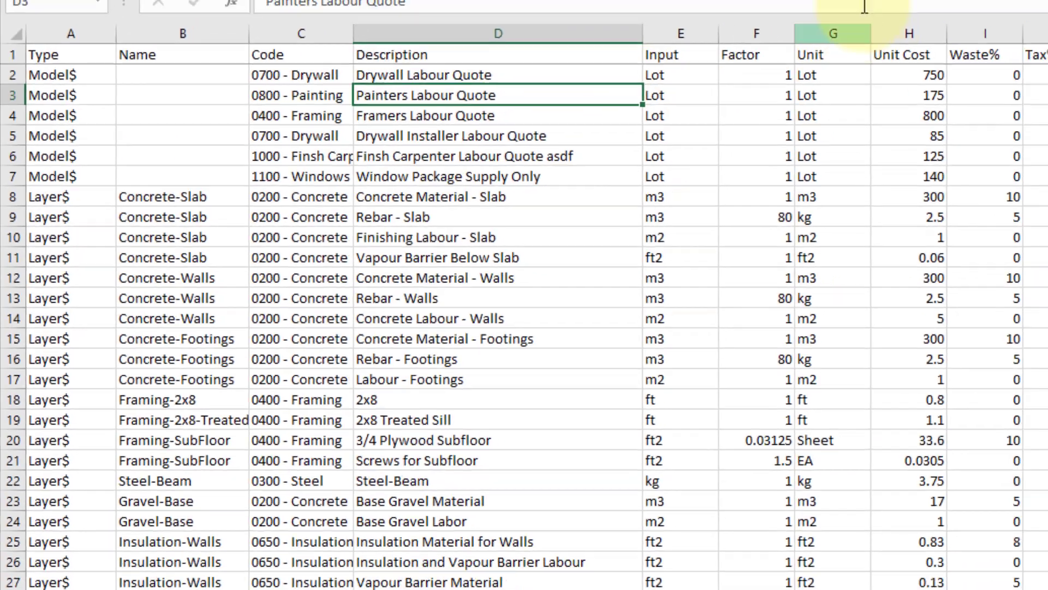
# - Start formatting the exported cost data as a table with a green style
pyautogui.click(476, 54)
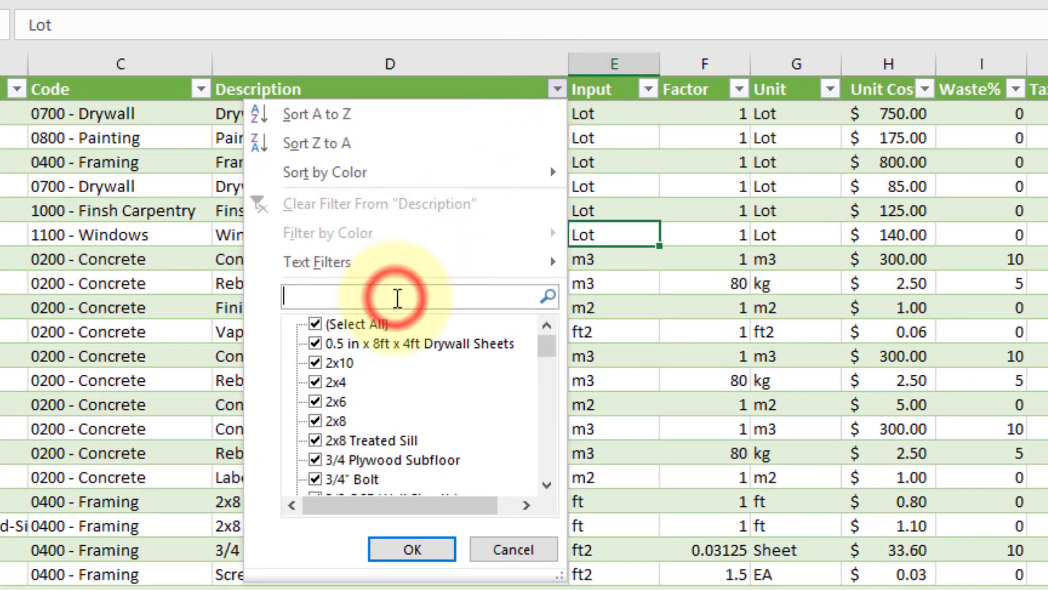
# - Filter to Concrete rows, link the slab unit cost to Pricing Table B2, and set it to 459
pyautogui.click(411, 549)
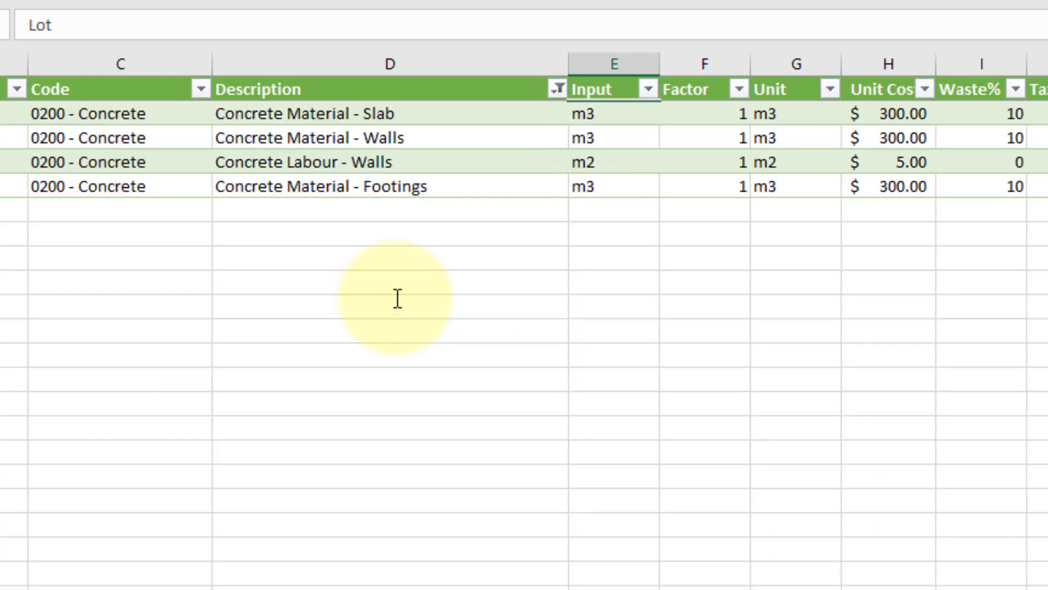
pyautogui.click(896, 114)
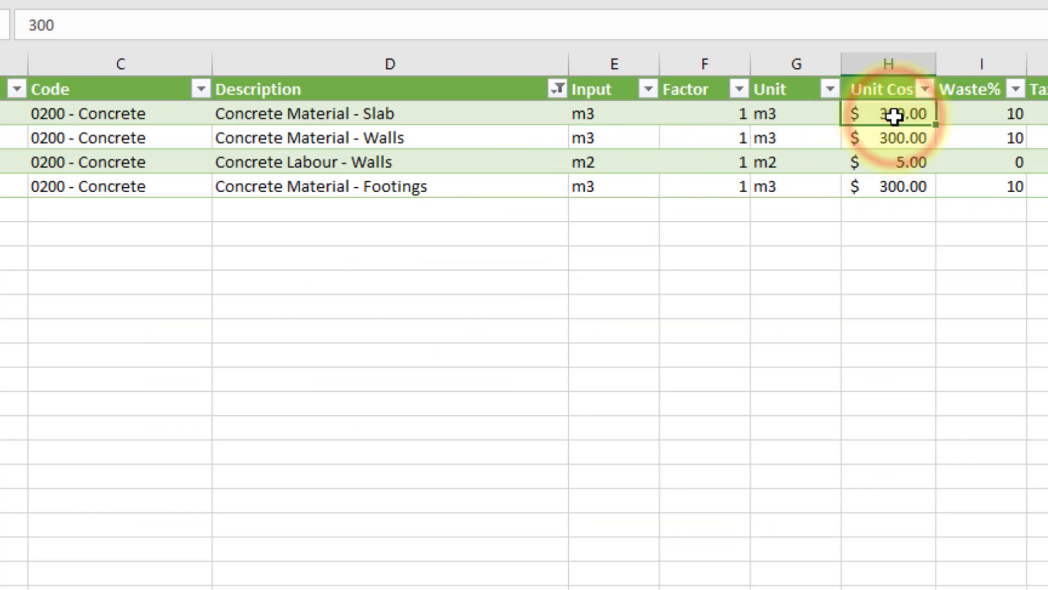
pyautogui.write('=')
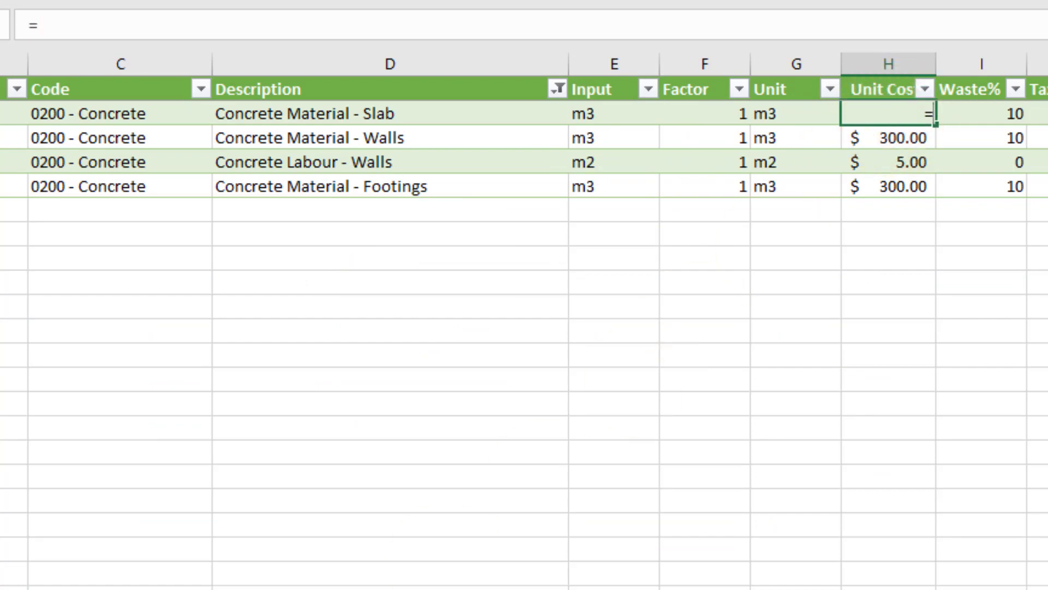
pyautogui.click(200, 230)
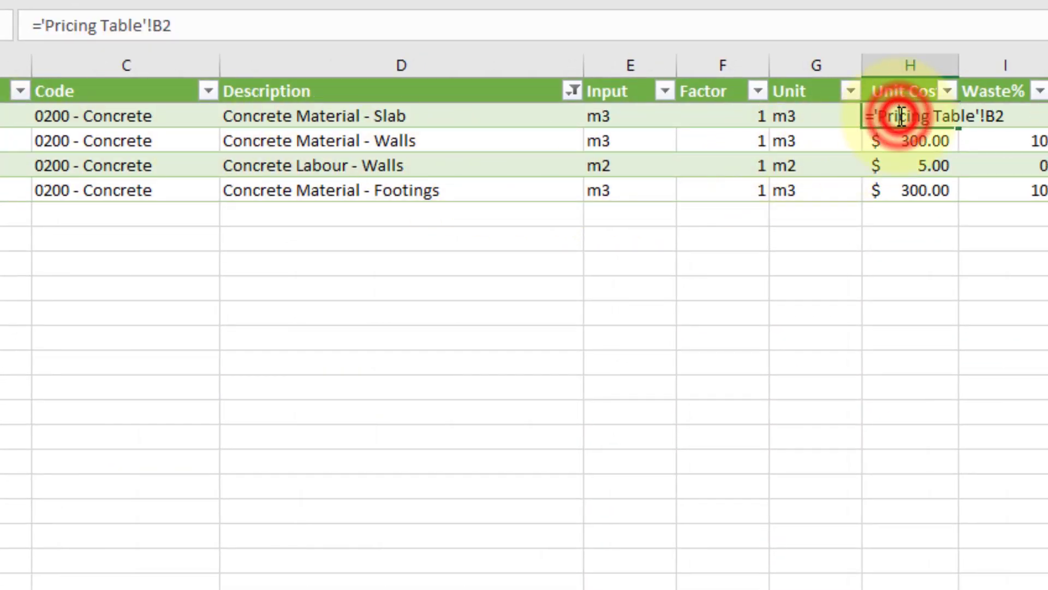
pyautogui.moveTo(990, 115)
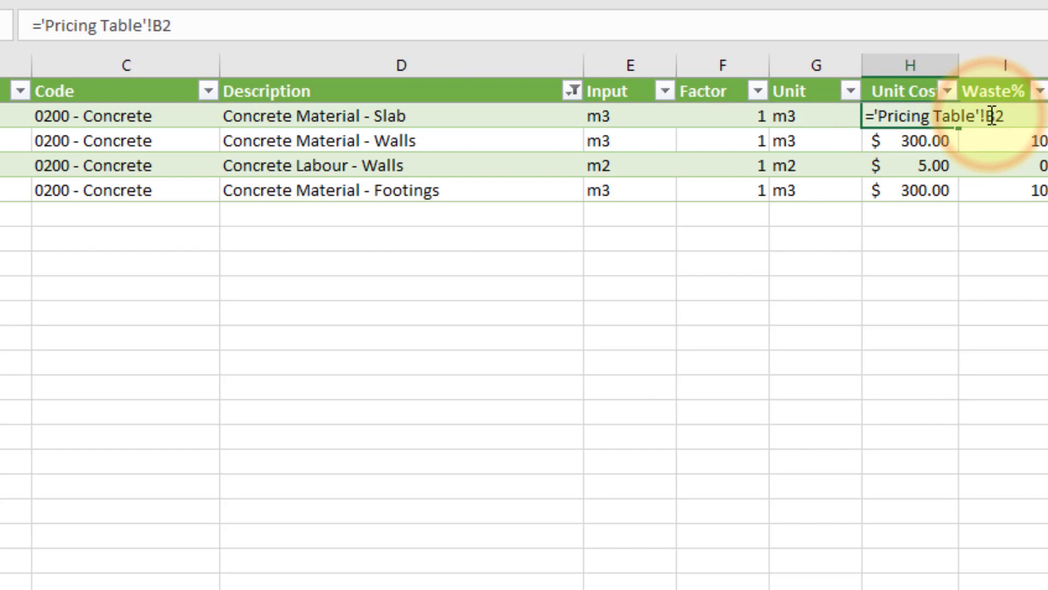
pyautogui.press('f4')
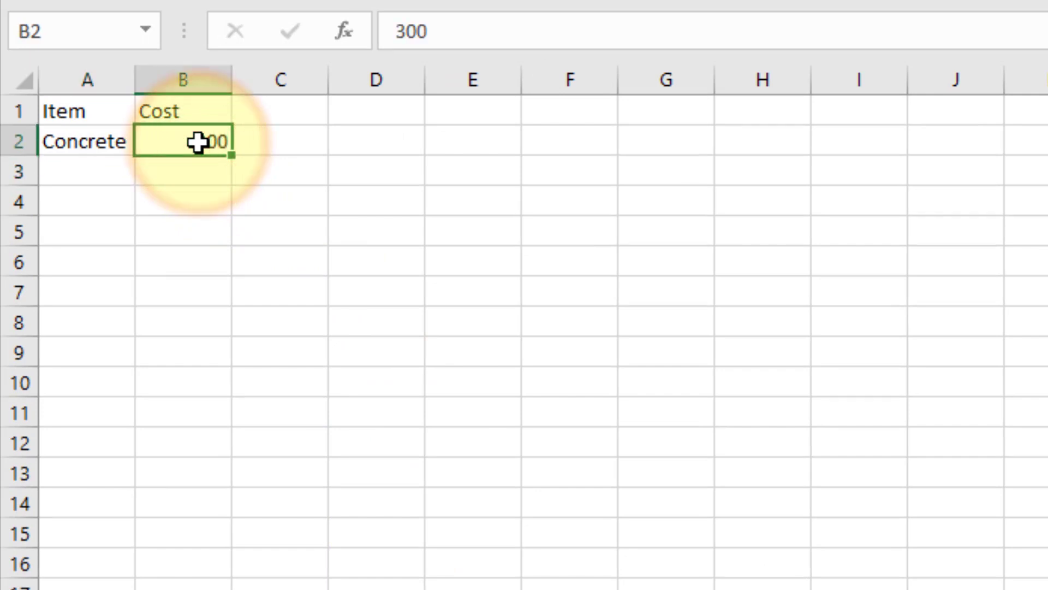
pyautogui.write('459')
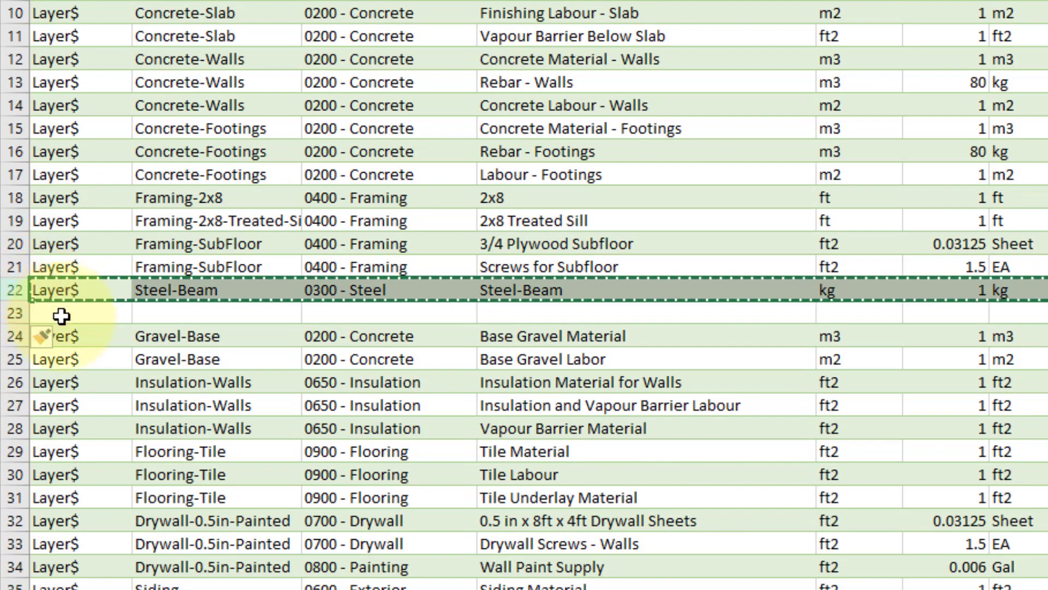
# - Paste the copied Steel-Beam row into row 23 and describe it as 'Paint for Steel'
pyautogui.press('ctrl+v')
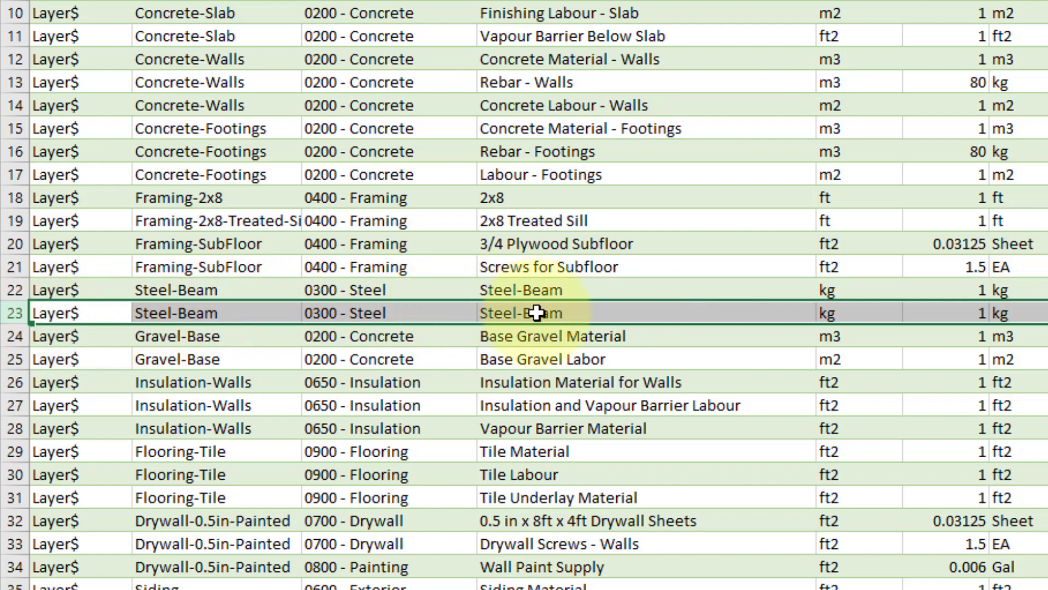
pyautogui.doubleClick(518, 313)
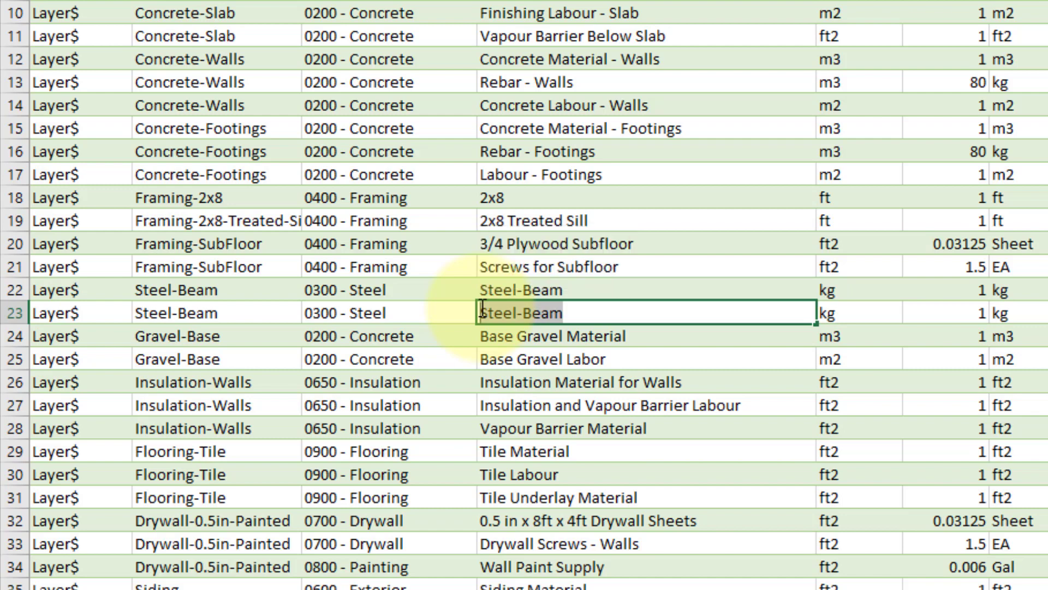
pyautogui.write('Paint f')
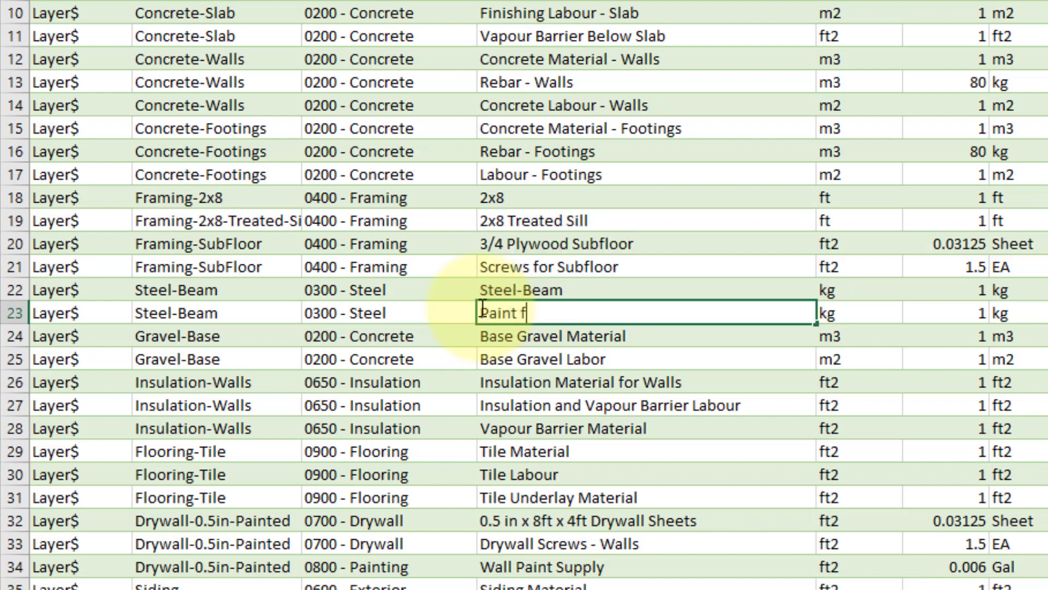
pyautogui.write('or Steel')
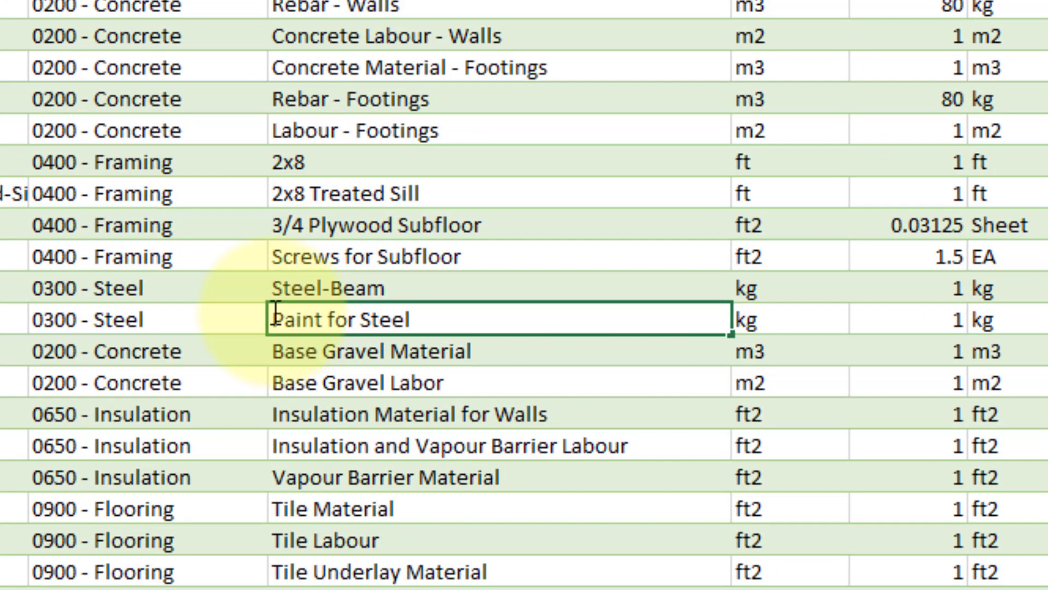
# - Set row 23's input unit to 'ft2 (surface)' and rename it PaintedSteel
pyautogui.click(715, 319)
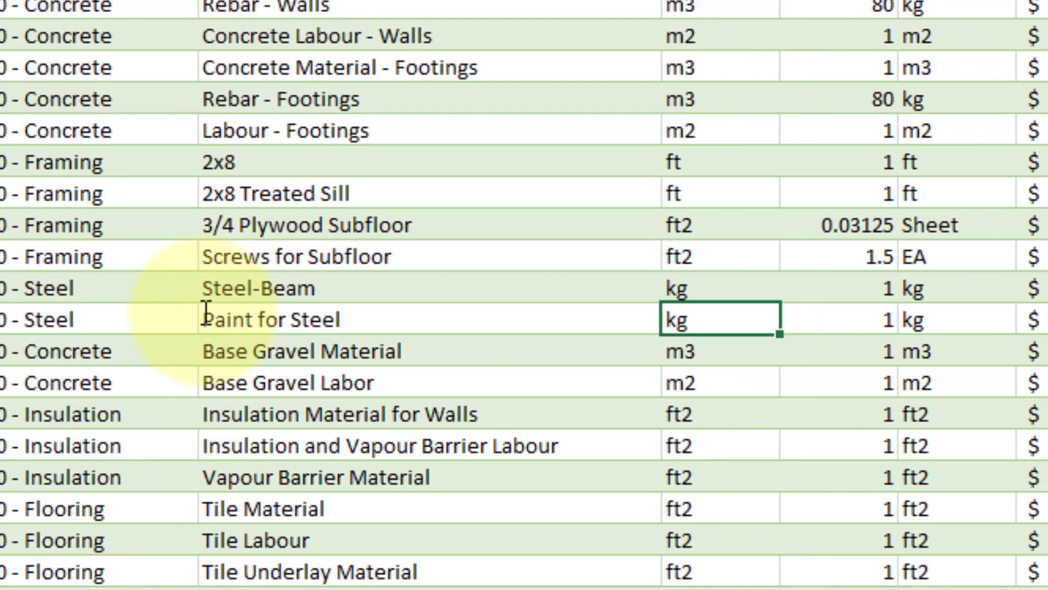
pyautogui.write('ft2 (surface)')
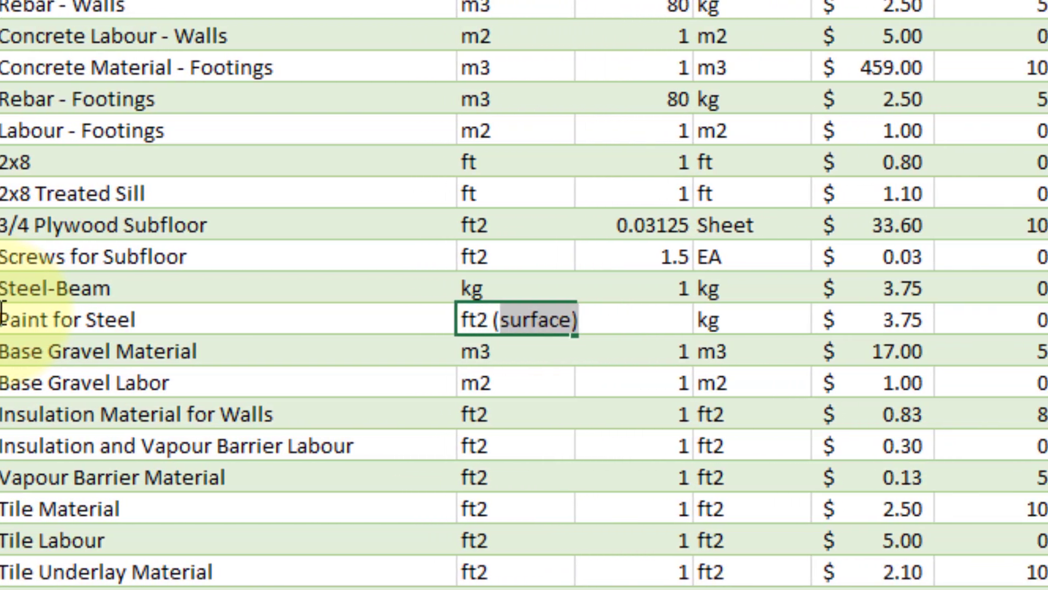
pyautogui.press('tab')
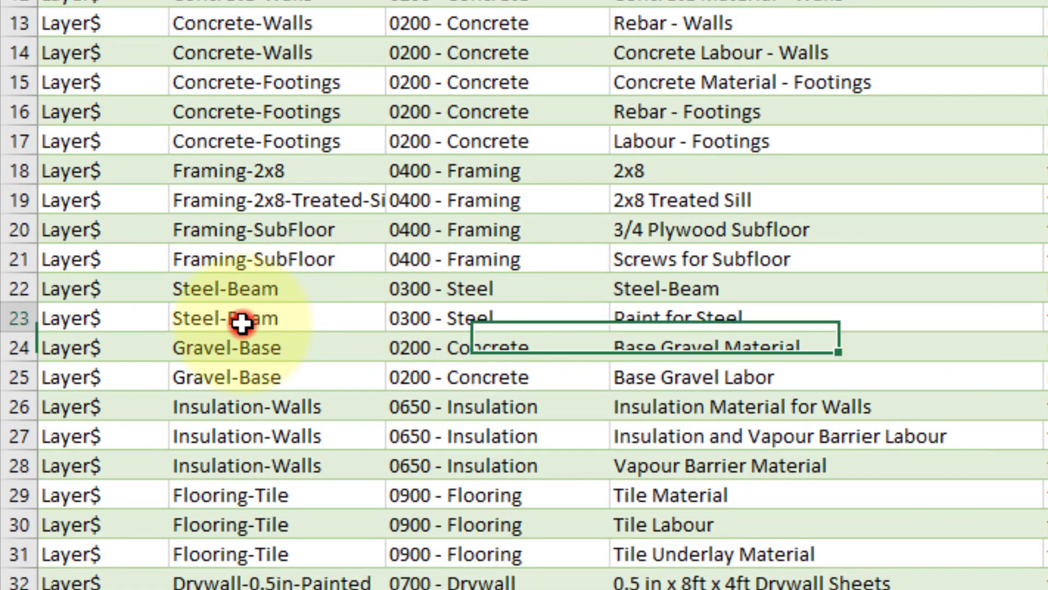
pyautogui.rightClick(226, 317)
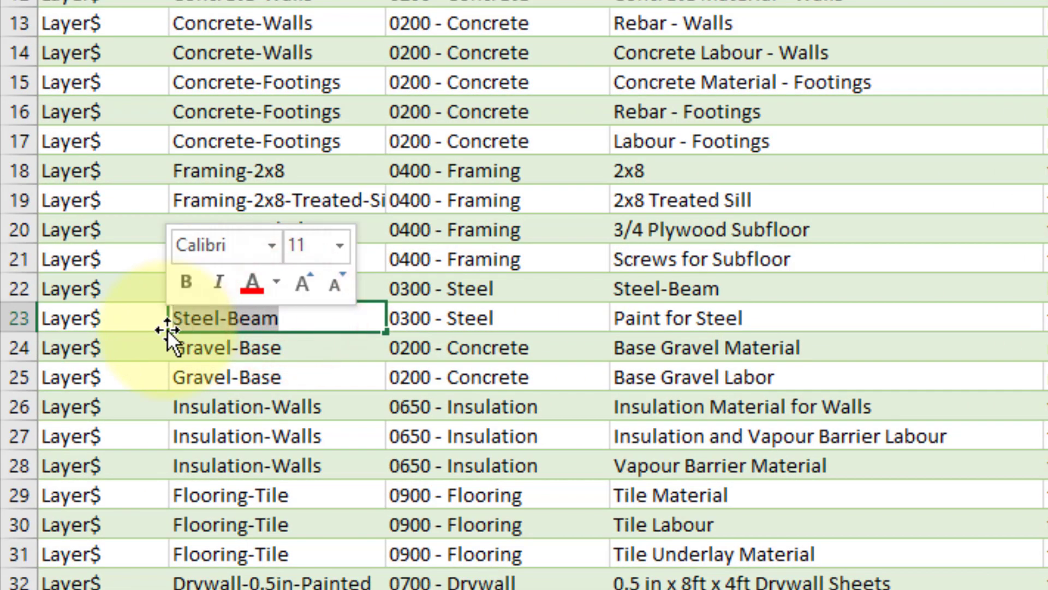
pyautogui.write('PaintedSt')
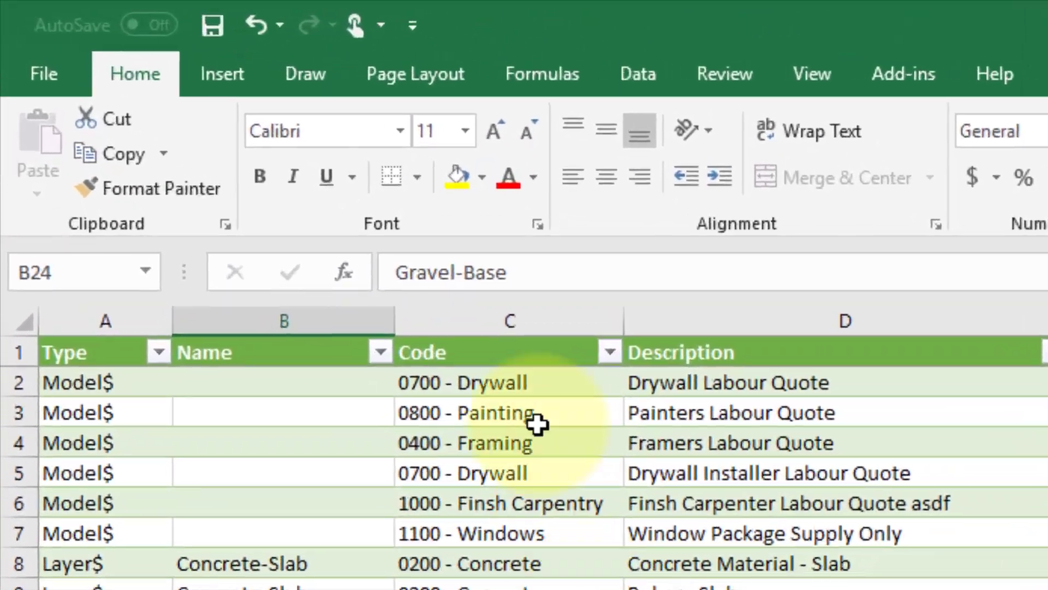
# - Commit the PaintedSteel name edit in row 23
pyautogui.click(212, 25)
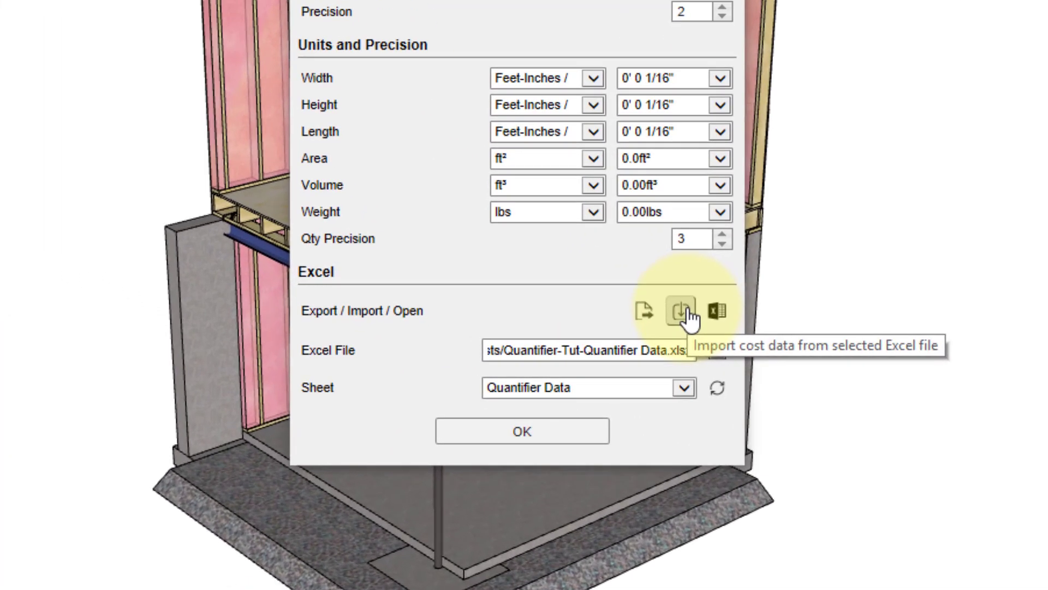
# - Import the workbook's cost data, accept the overwrite warning, and get the row 23 error
pyautogui.scroll(3)
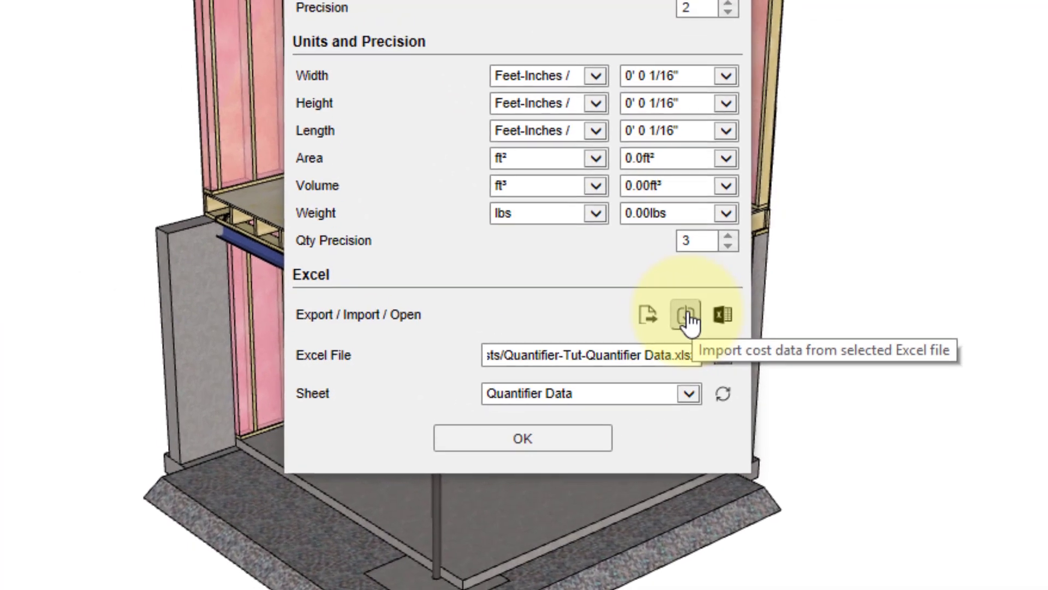
pyautogui.click(684, 315)
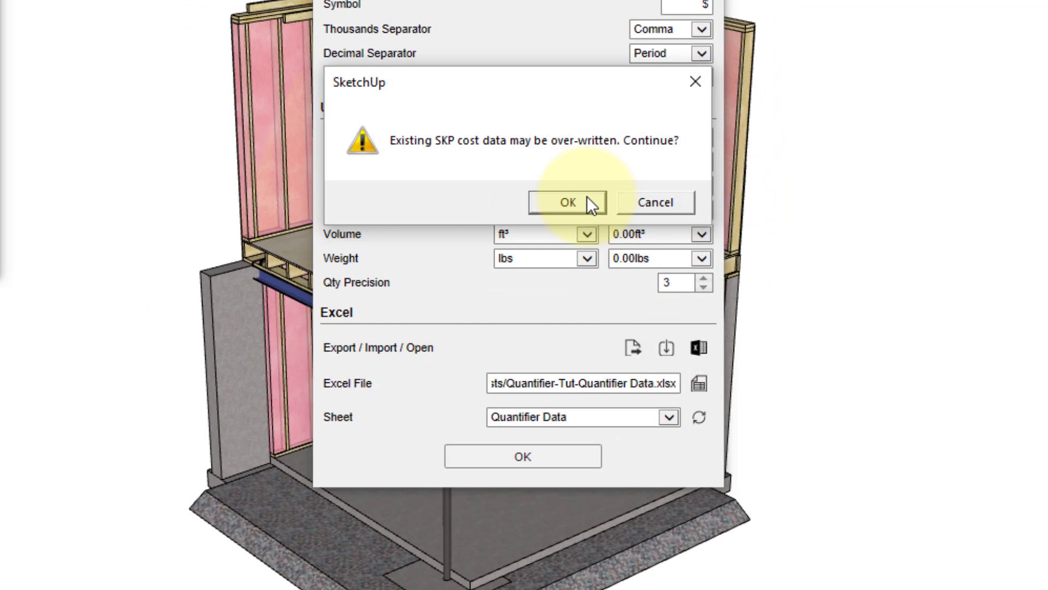
pyautogui.click(567, 202)
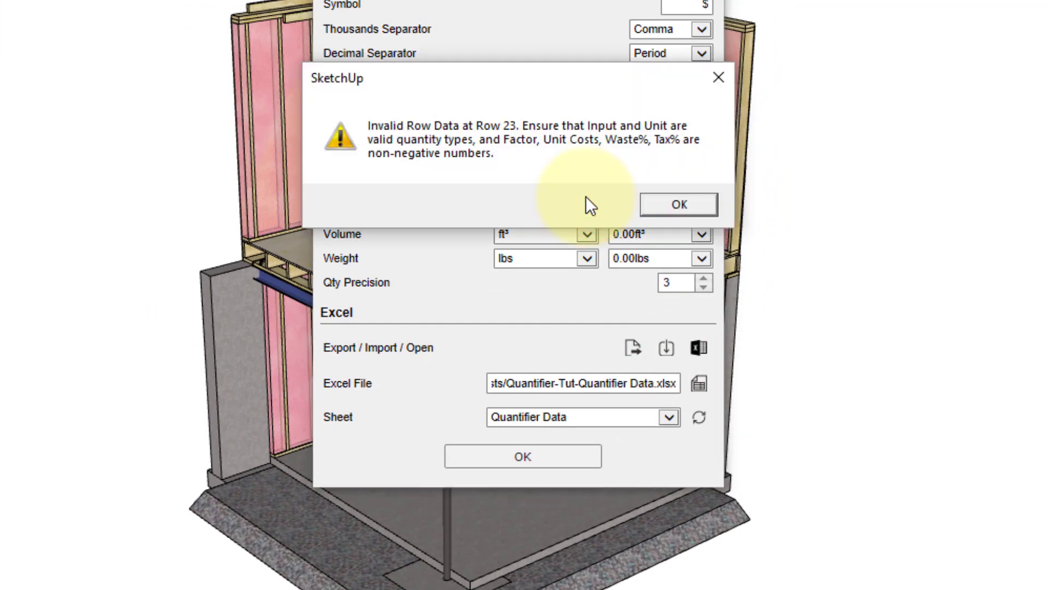
pyautogui.moveTo(604, 186)
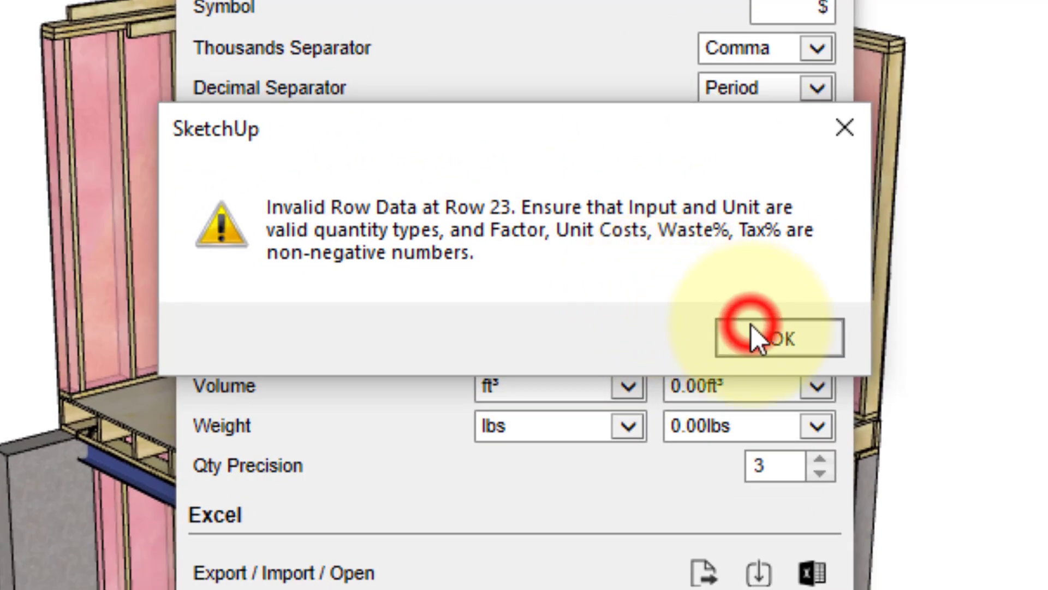
# - Dismiss the row 23 error, check layer input units, and view the PaintedSteel material cost entry
pyautogui.click(777, 337)
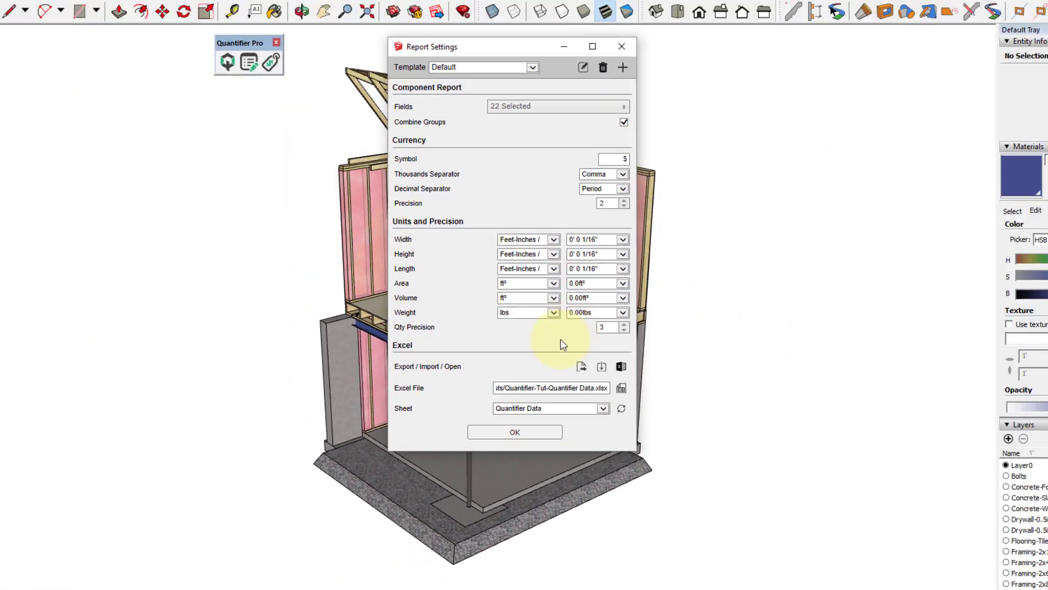
pyautogui.click(620, 366)
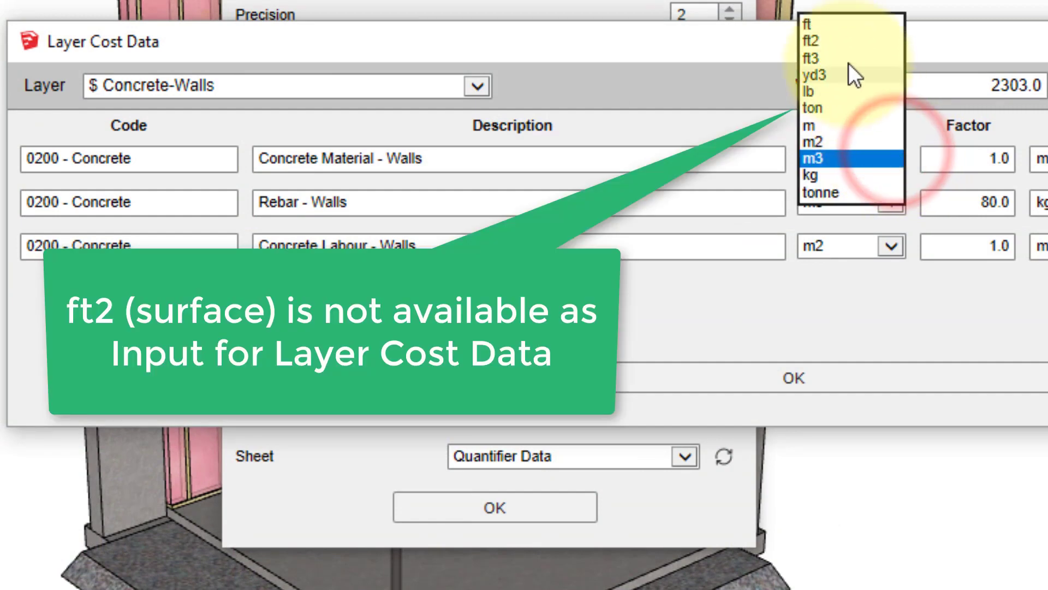
pyautogui.moveTo(849, 63)
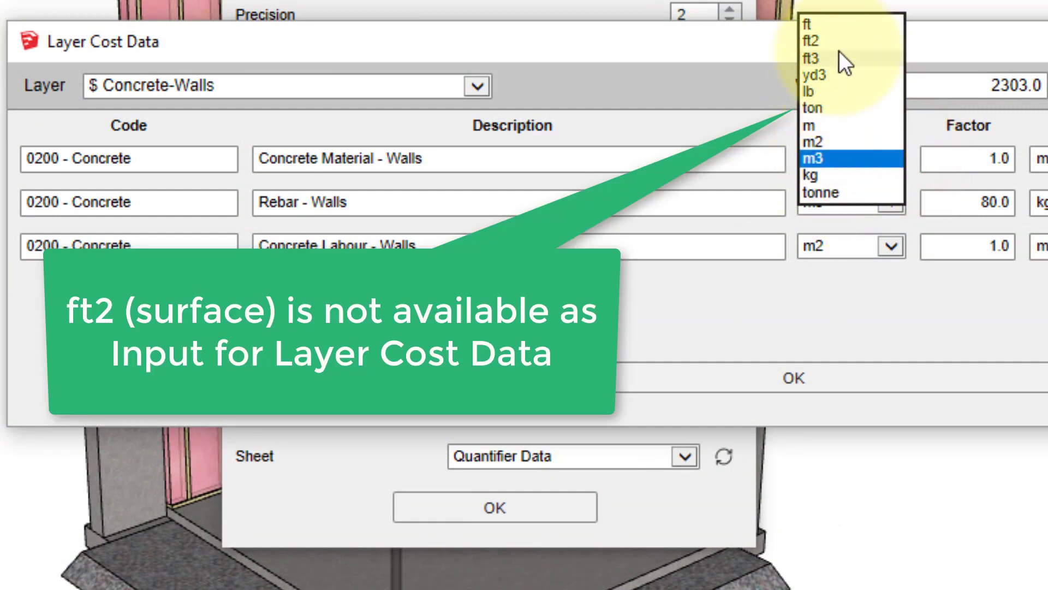
pyautogui.click(816, 160)
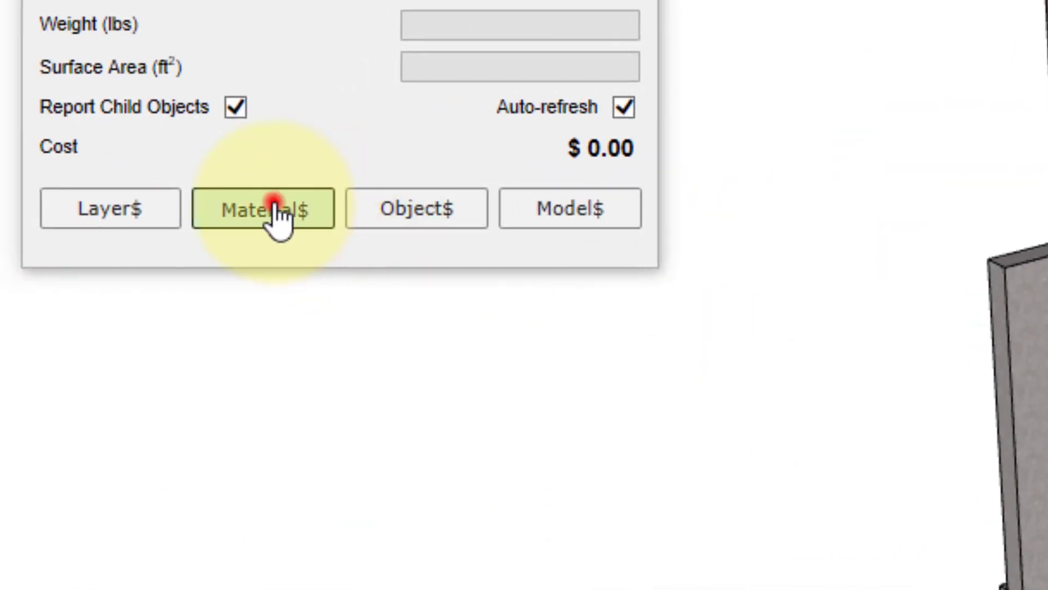
pyautogui.click(263, 208)
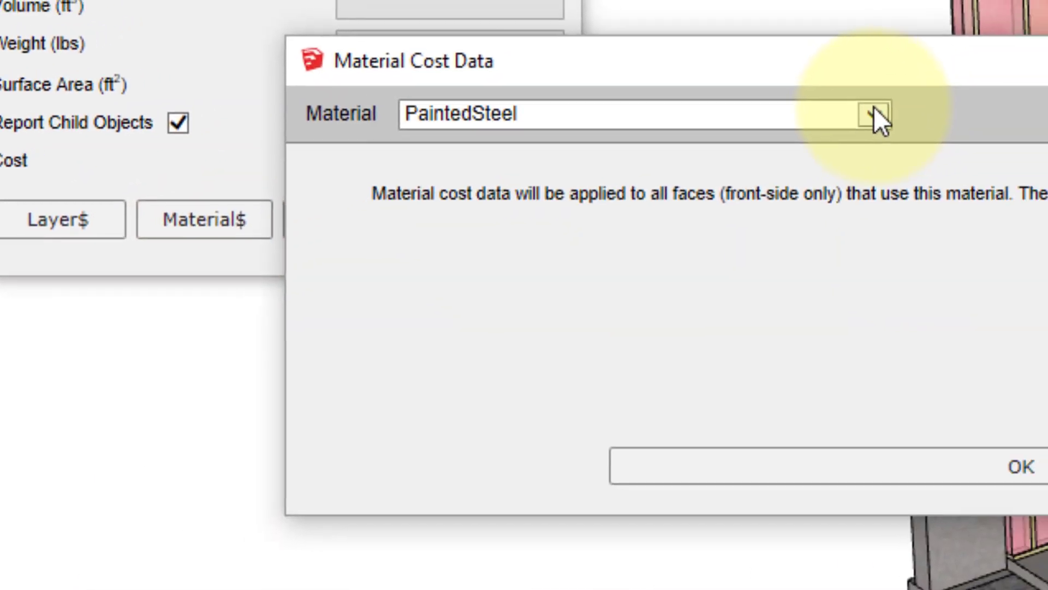
pyautogui.click(873, 114)
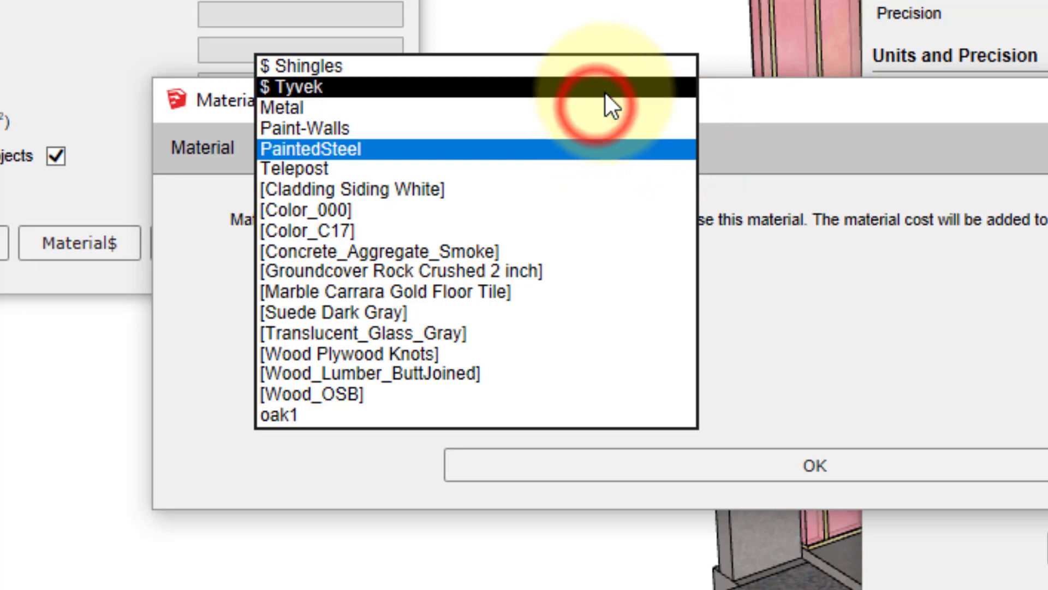
pyautogui.click(291, 86)
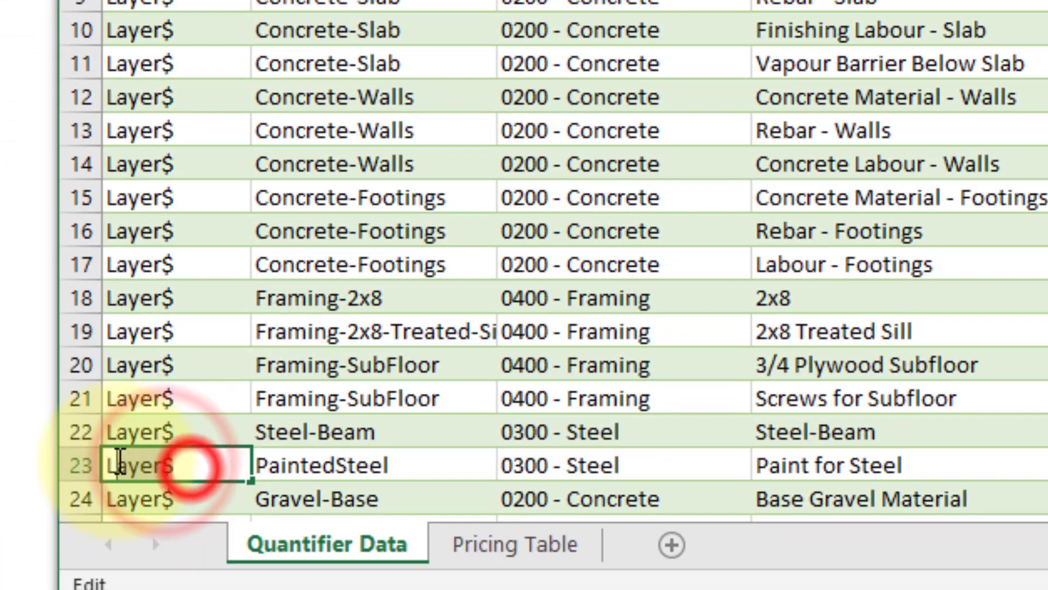
# - Replace Layer$ with Material$ in cell A23
pyautogui.write('Material$')
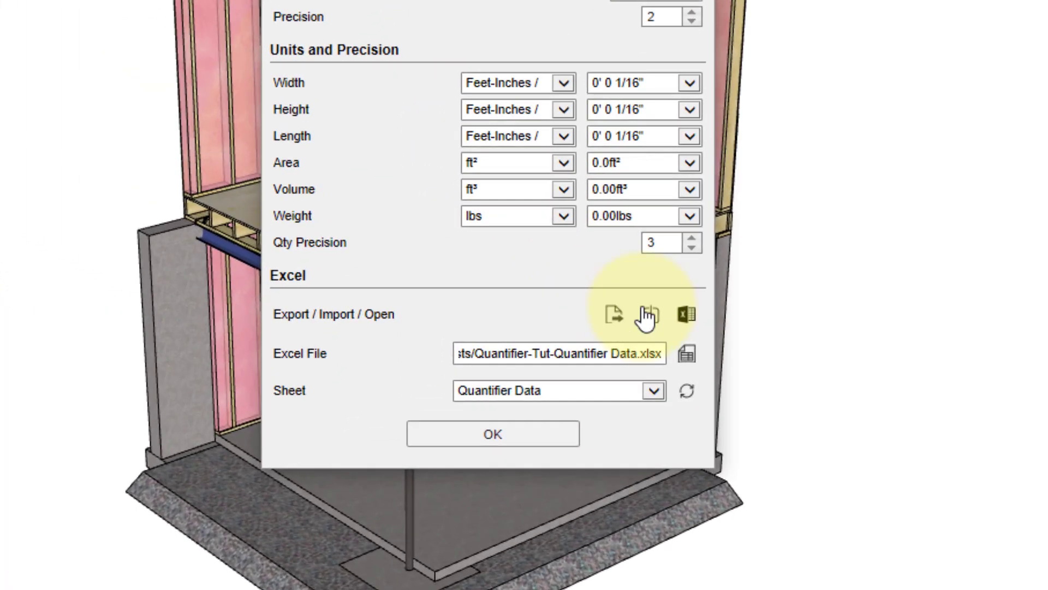
# - Re-import the corrected workbook's cost data and accept the overwrite warning
pyautogui.click(645, 314)
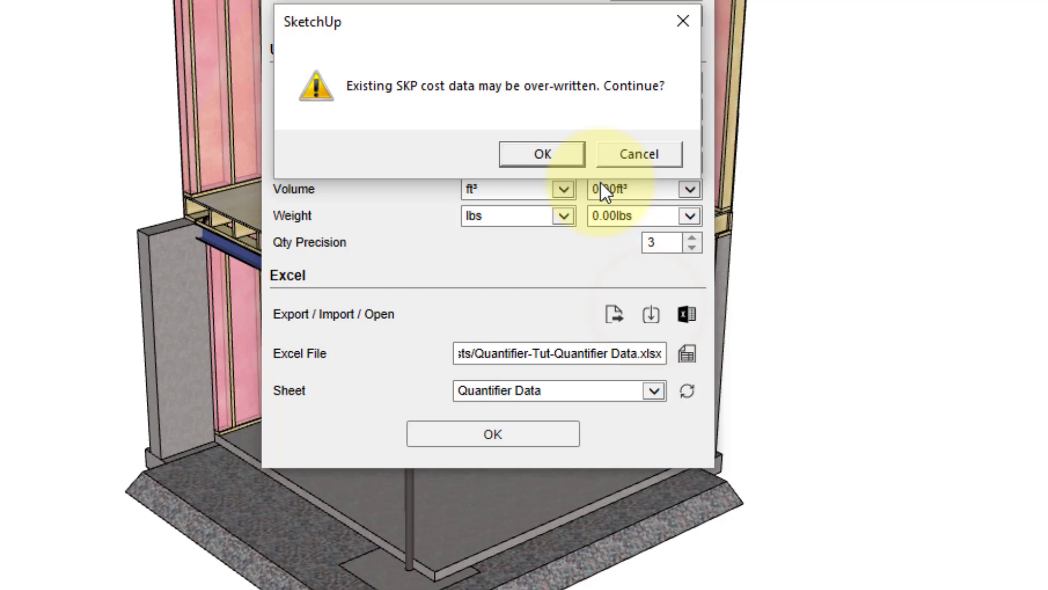
pyautogui.click(542, 153)
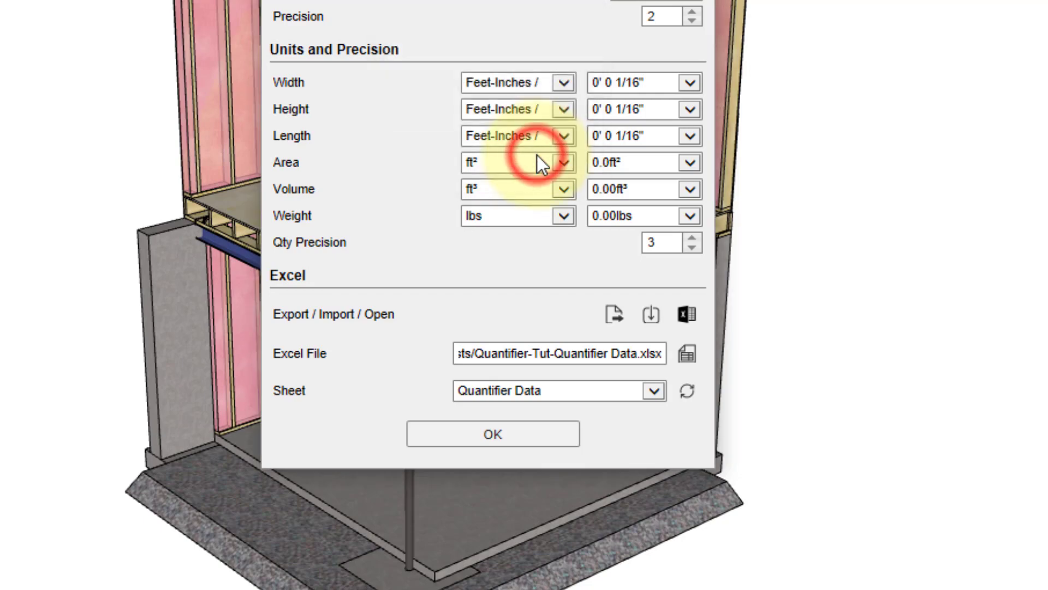
# - Inspect PaintedSteel's 0300 - Steel / Paint for Steel cost data, then close it
pyautogui.click(492, 433)
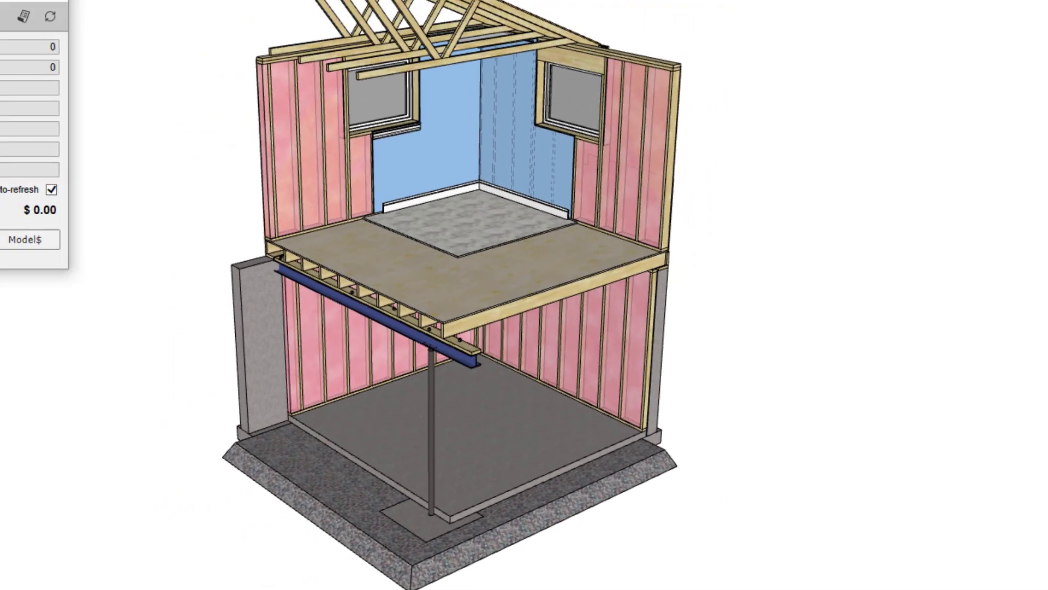
pyautogui.click(96, 283)
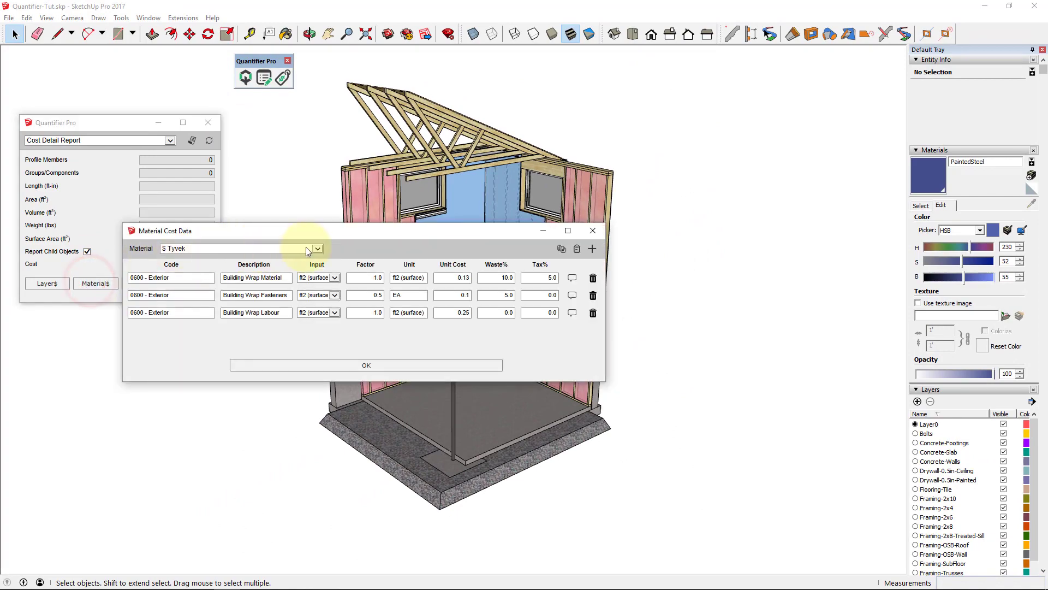
pyautogui.click(317, 248)
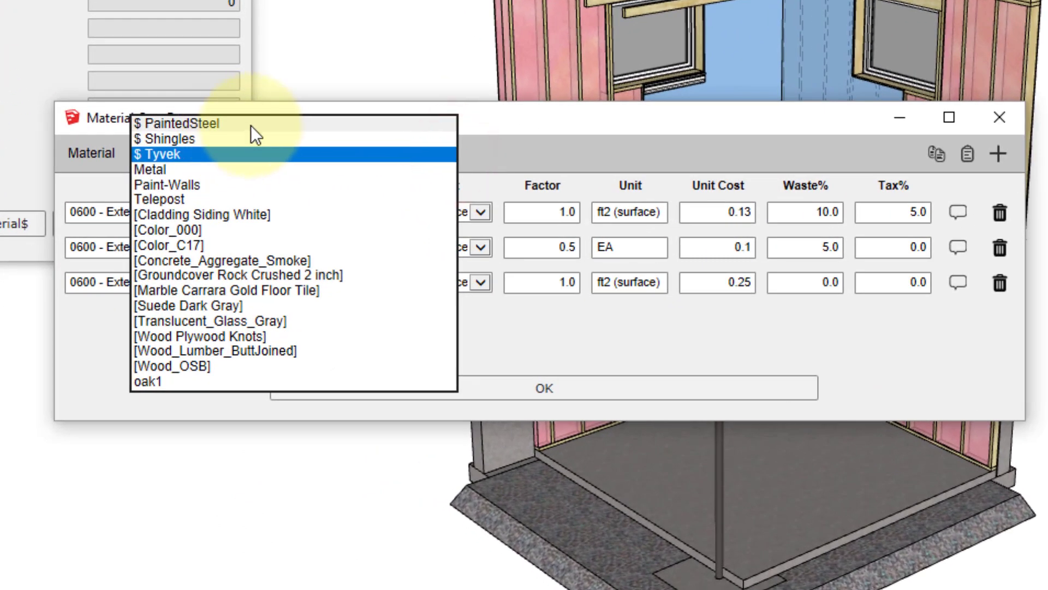
pyautogui.click(187, 123)
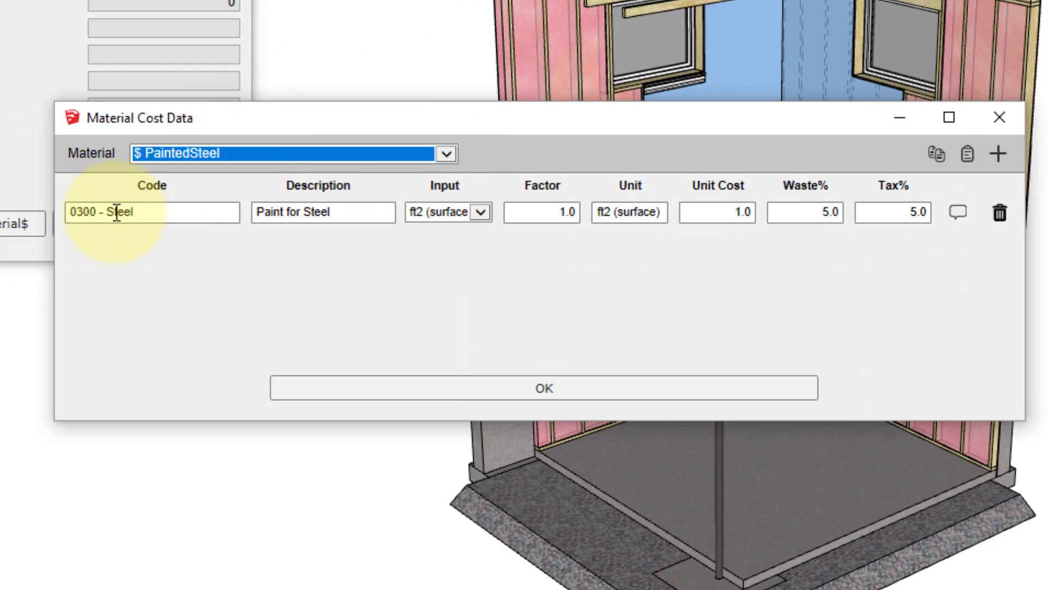
pyautogui.moveTo(957, 213)
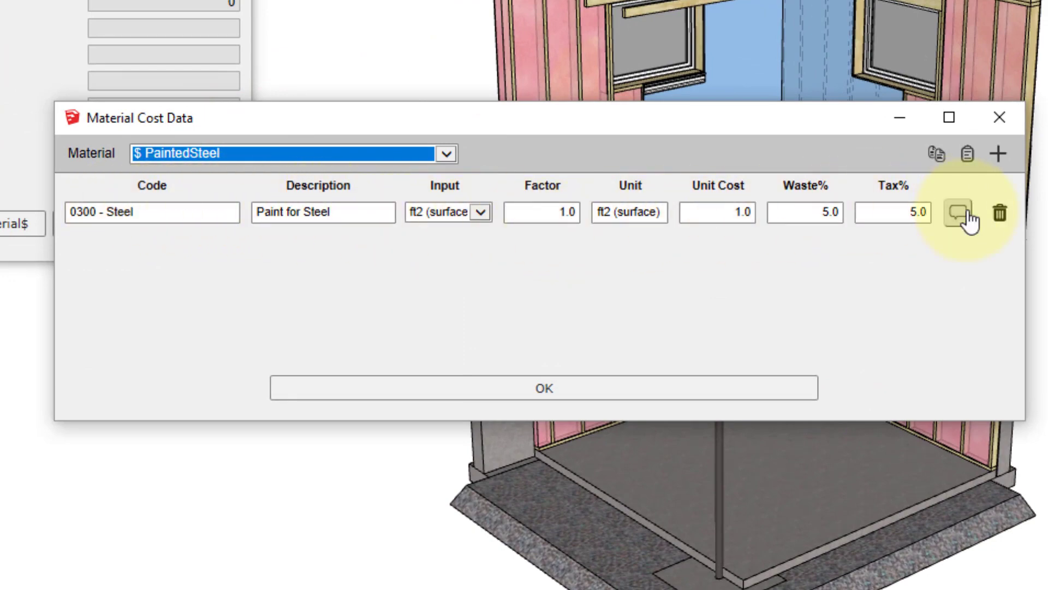
pyautogui.click(543, 387)
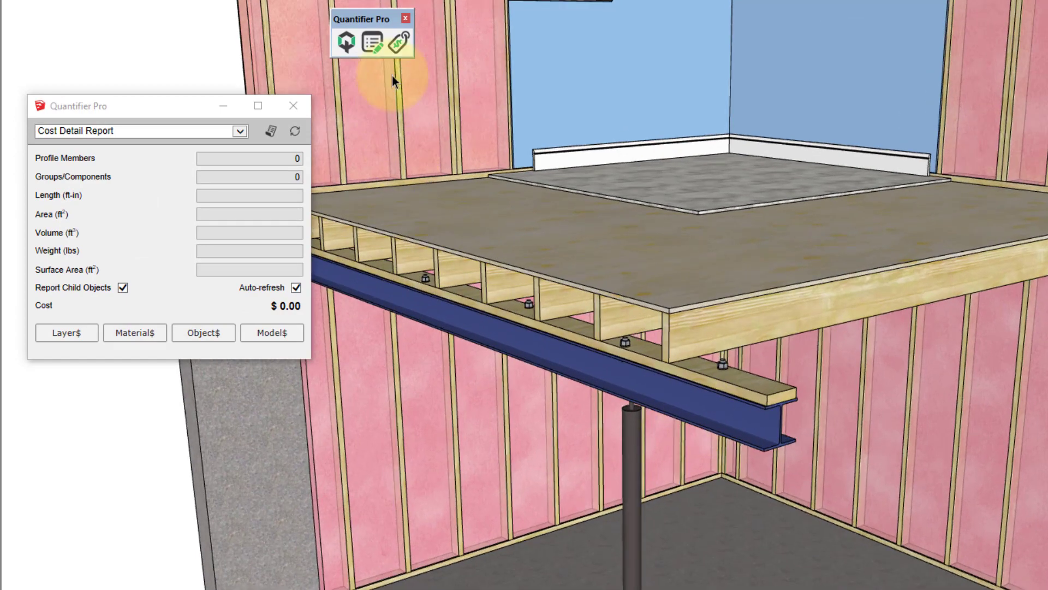
# - Read Cost Inspector breakdowns for the W6X20 beam, slab group and footing inside it
pyautogui.click(399, 41)
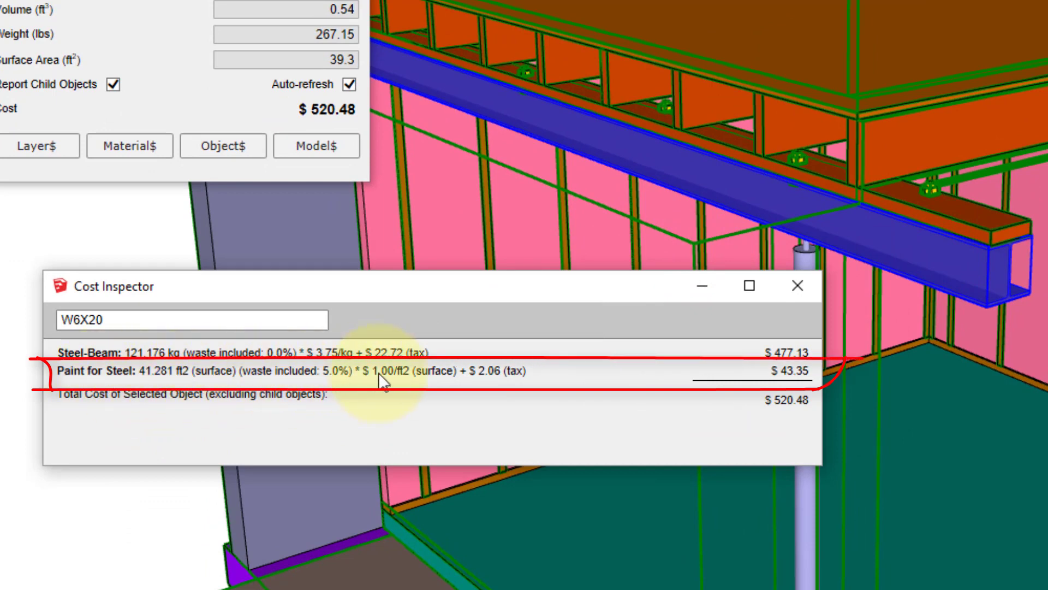
pyautogui.moveTo(260, 381)
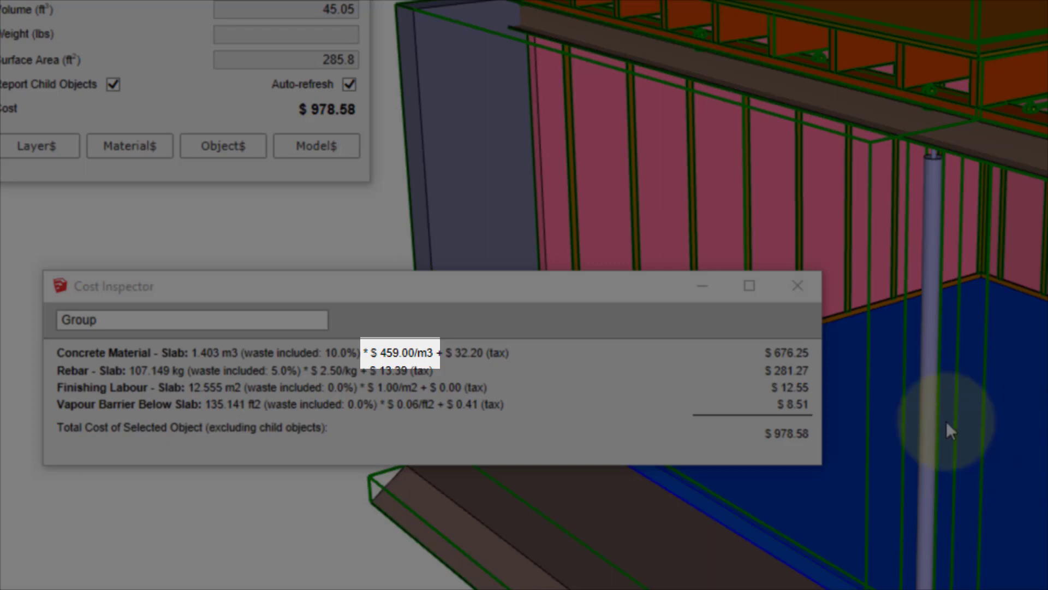
pyautogui.moveTo(396, 355)
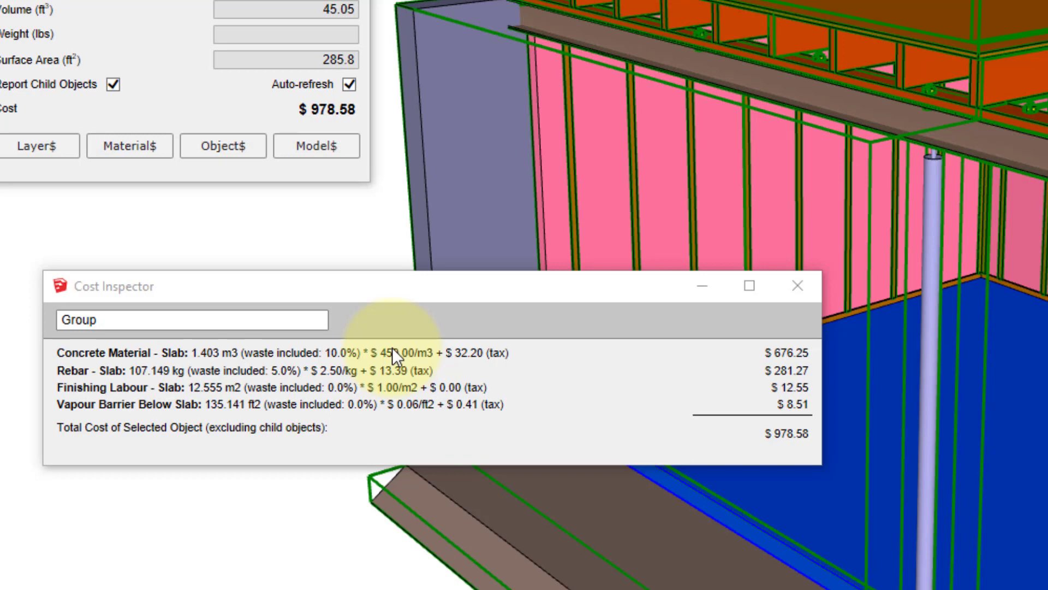
pyautogui.moveTo(477, 161)
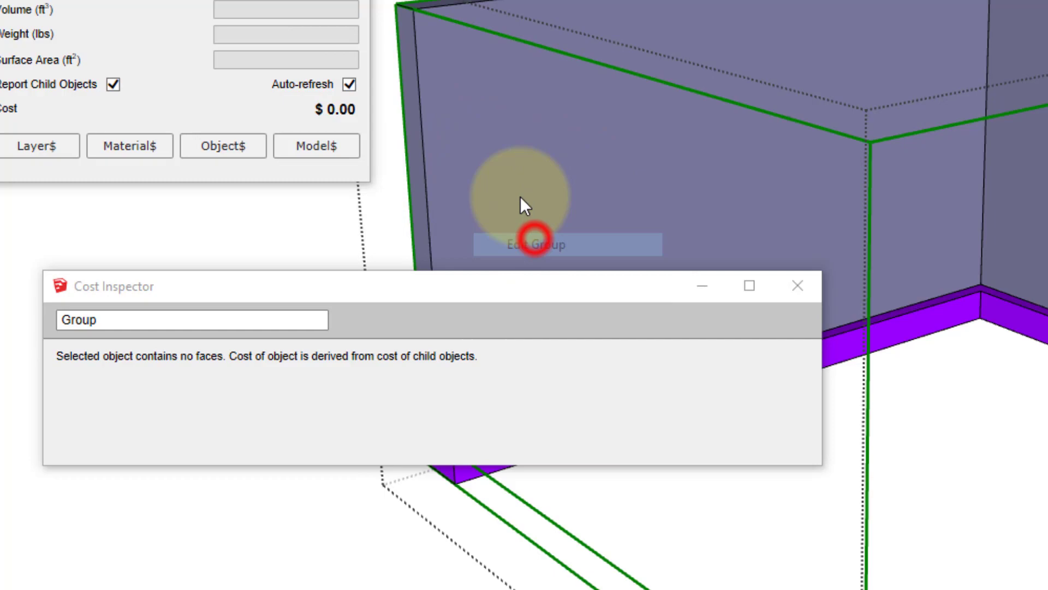
pyautogui.click(535, 244)
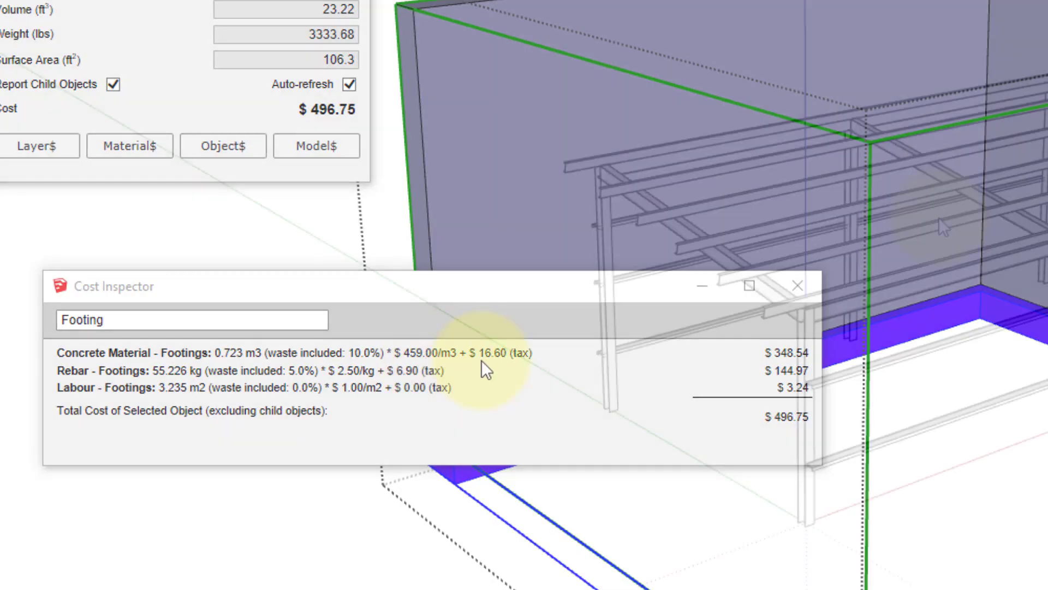
pyautogui.click(797, 286)
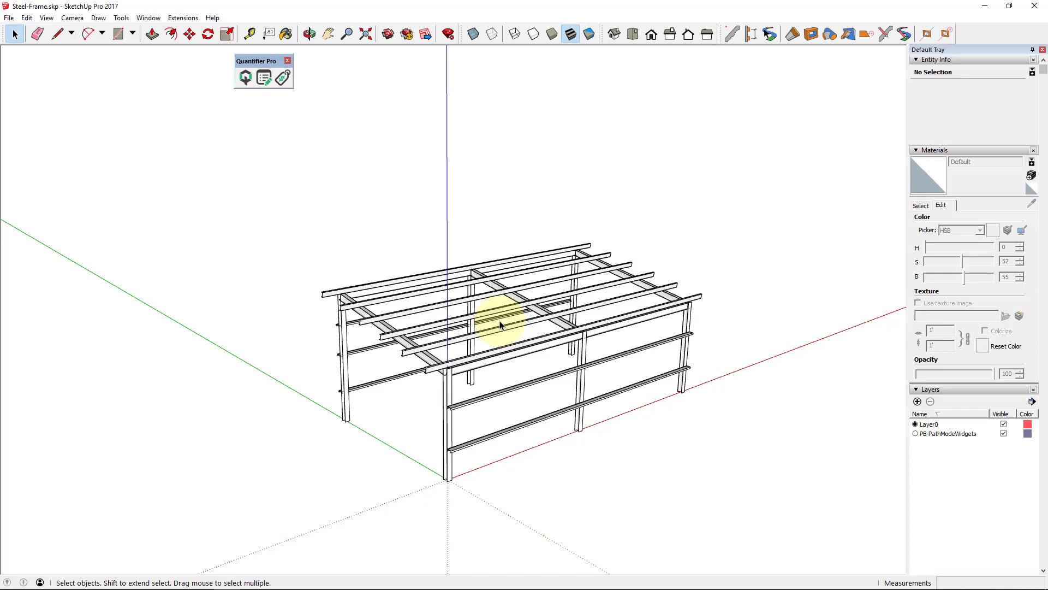
# - Check the Steel-Frame model's default materials and two layers, then open Report Settings
pyautogui.click(309, 34)
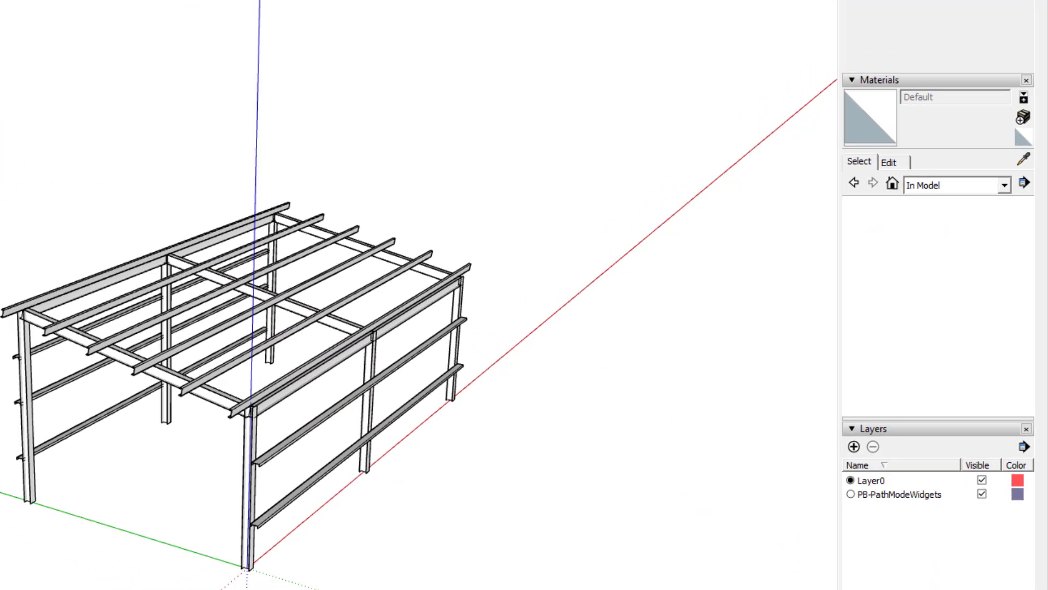
pyautogui.click(99, 32)
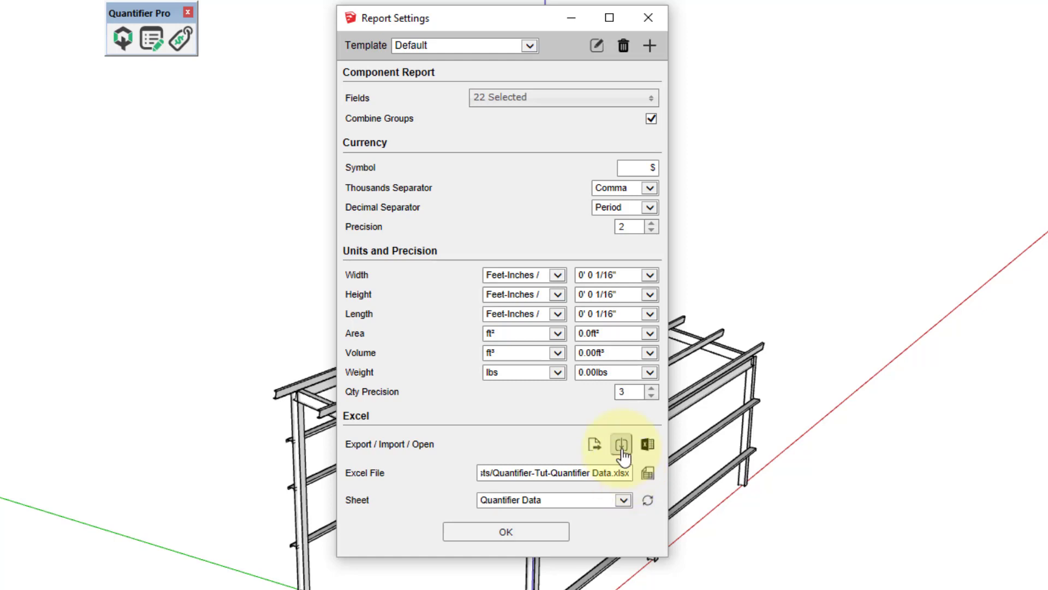
# - Import the Quantifier Data sheet, overwriting cost data and creating missing materials and layers
pyautogui.click(621, 444)
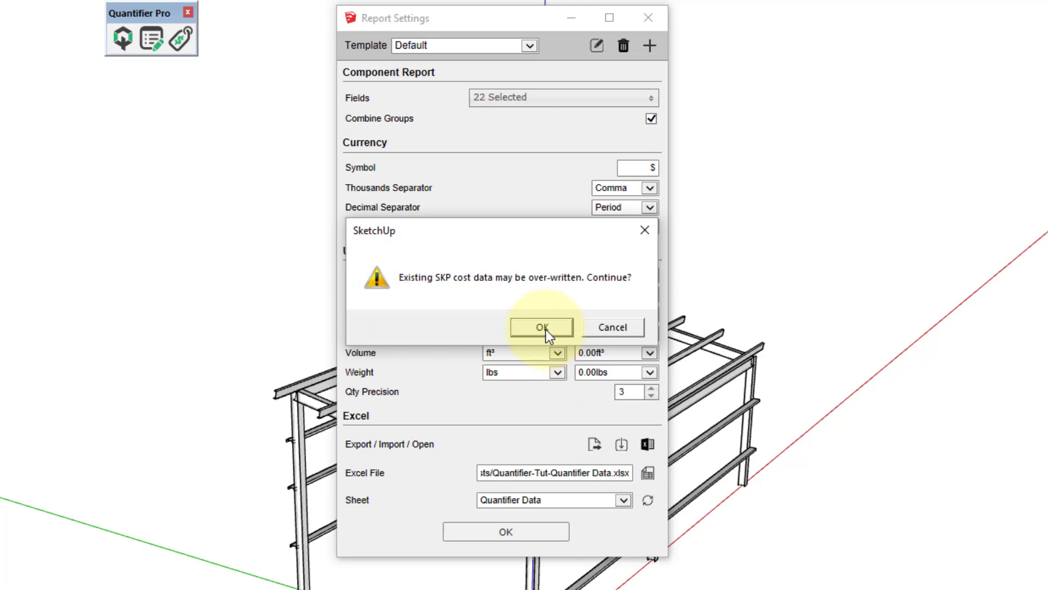
pyautogui.click(541, 327)
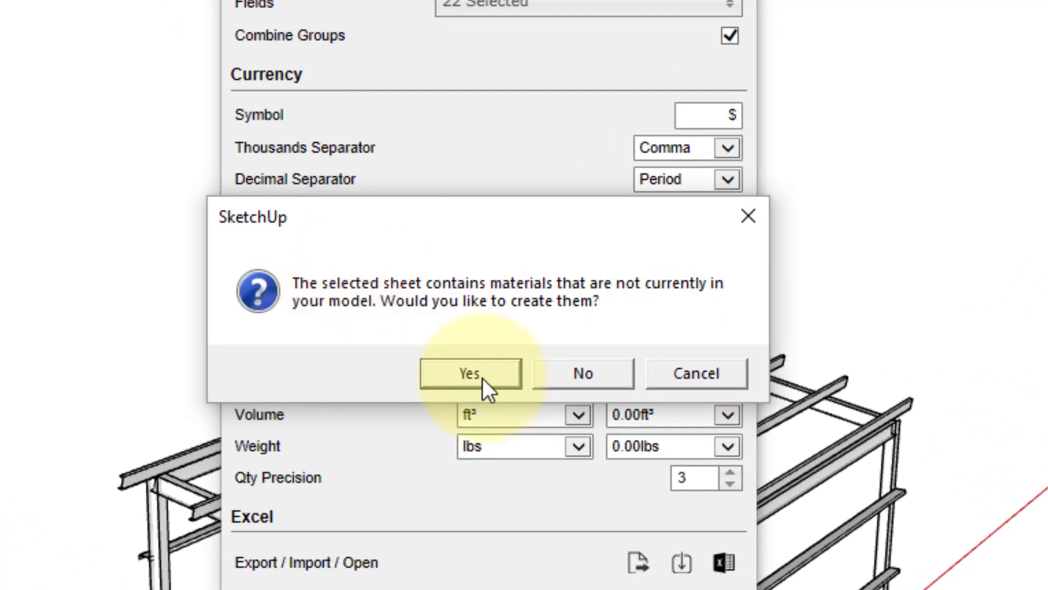
pyautogui.click(468, 373)
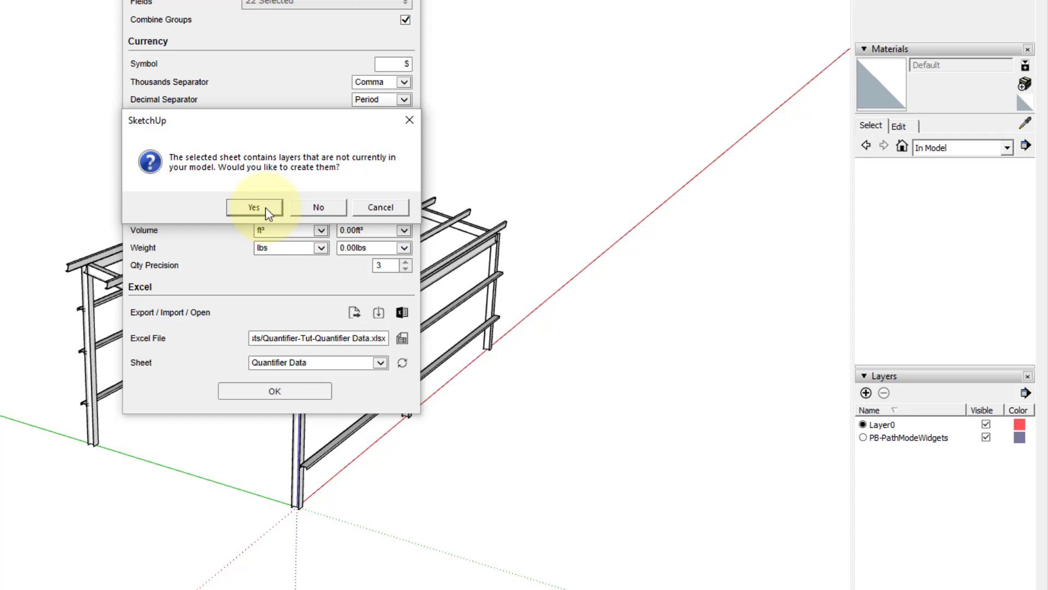
pyautogui.click(254, 206)
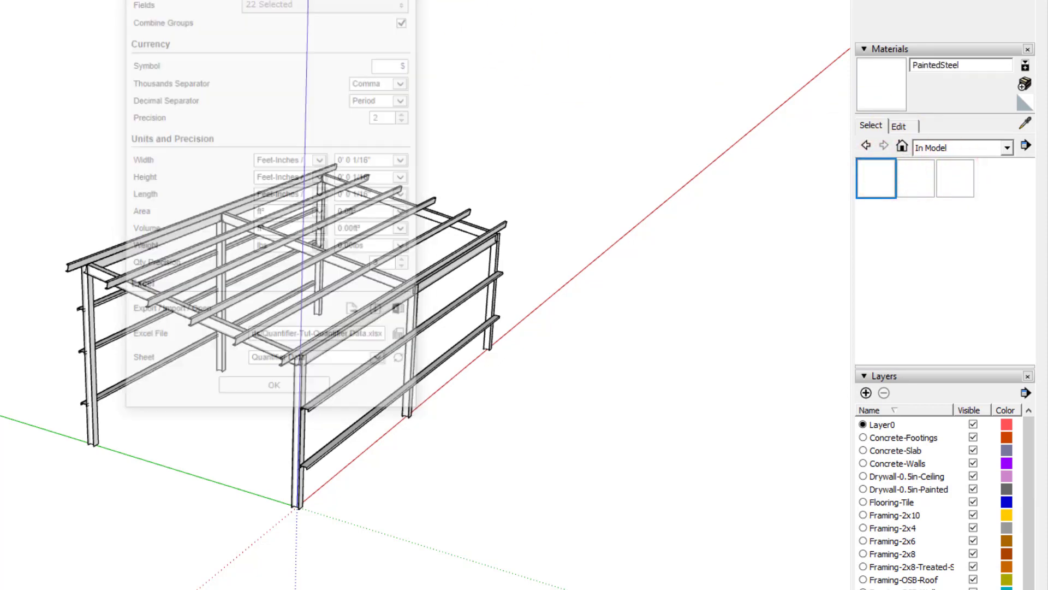
# - Verify PaintedSteel's imported Paint for Steel cost entry in the Quantifier Pro dialog
pyautogui.click(273, 385)
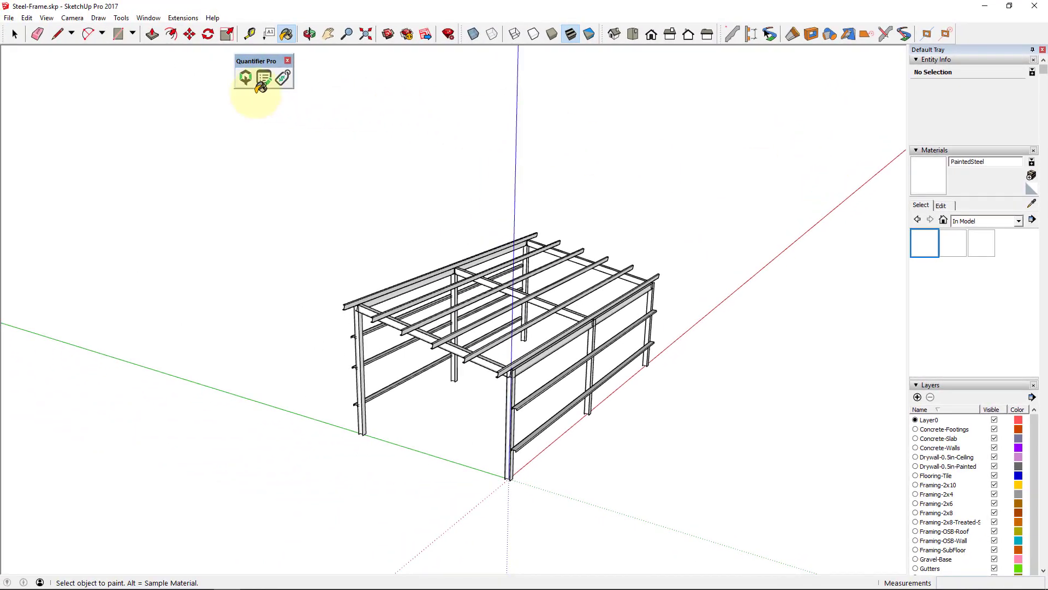
pyautogui.moveTo(245, 78)
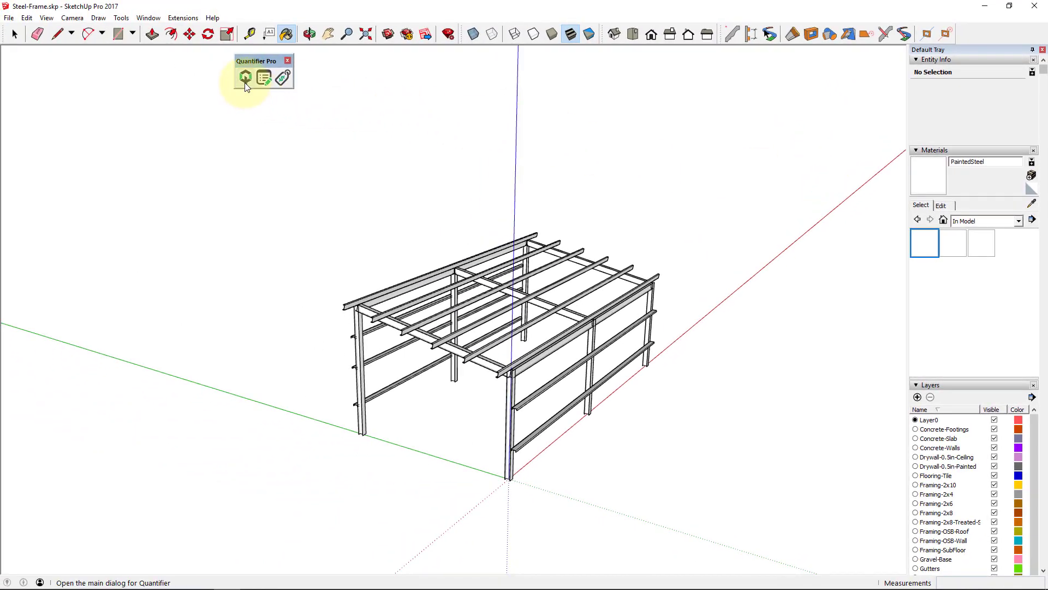
pyautogui.click(245, 77)
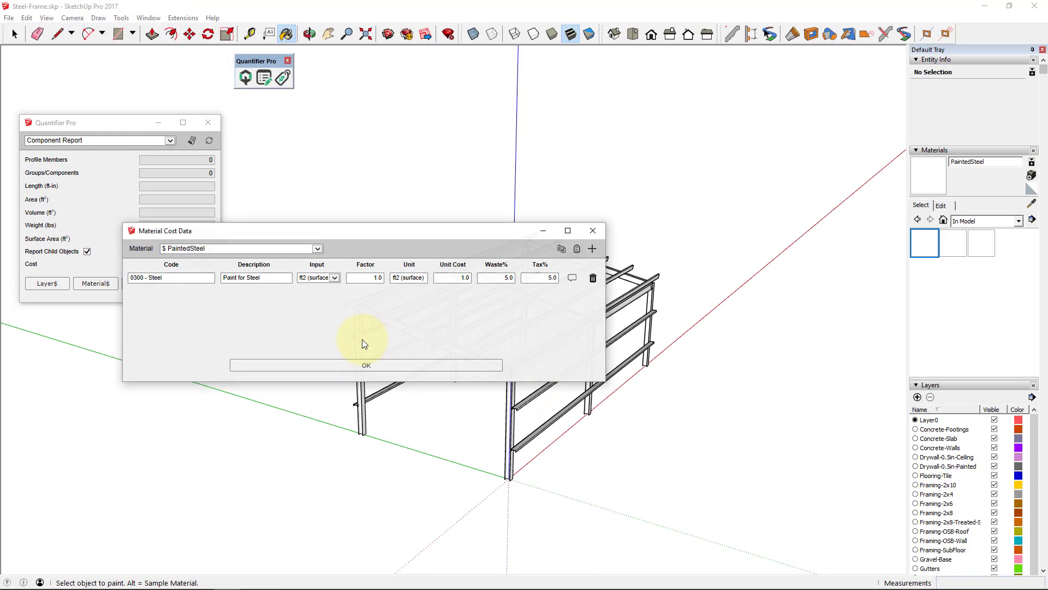
pyautogui.click(365, 365)
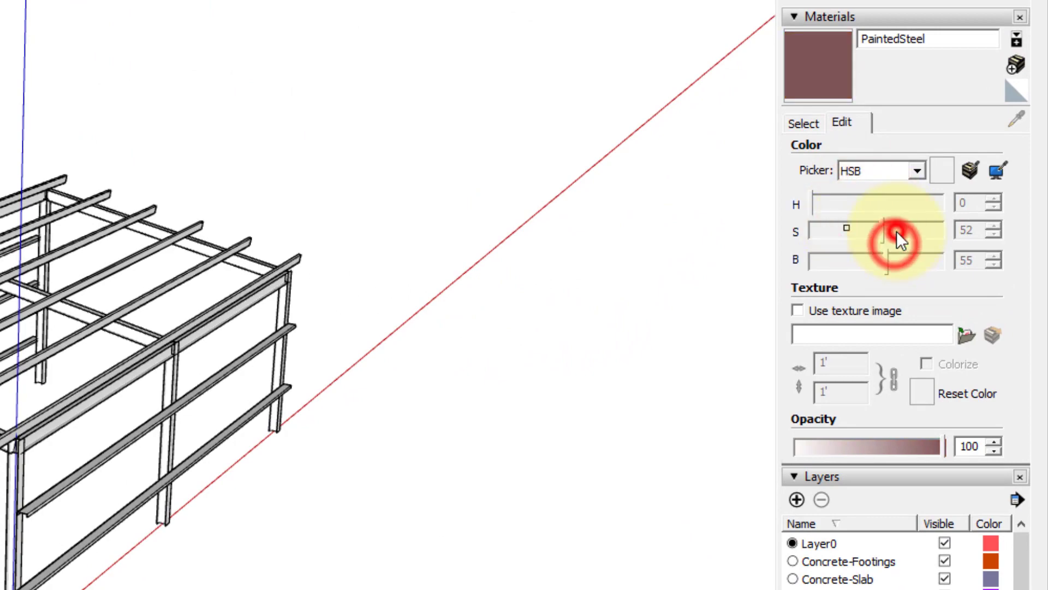
# - Paint the 24 selected frame members PaintedSteel and put them on the Steel-Beam layer
pyautogui.click(870, 89)
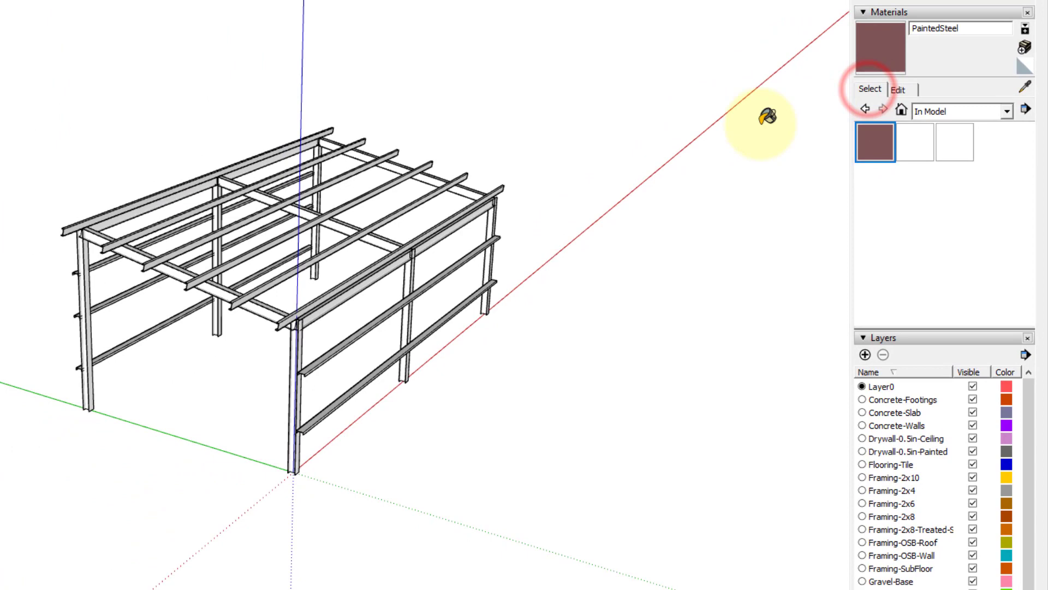
pyautogui.moveTo(575, 435)
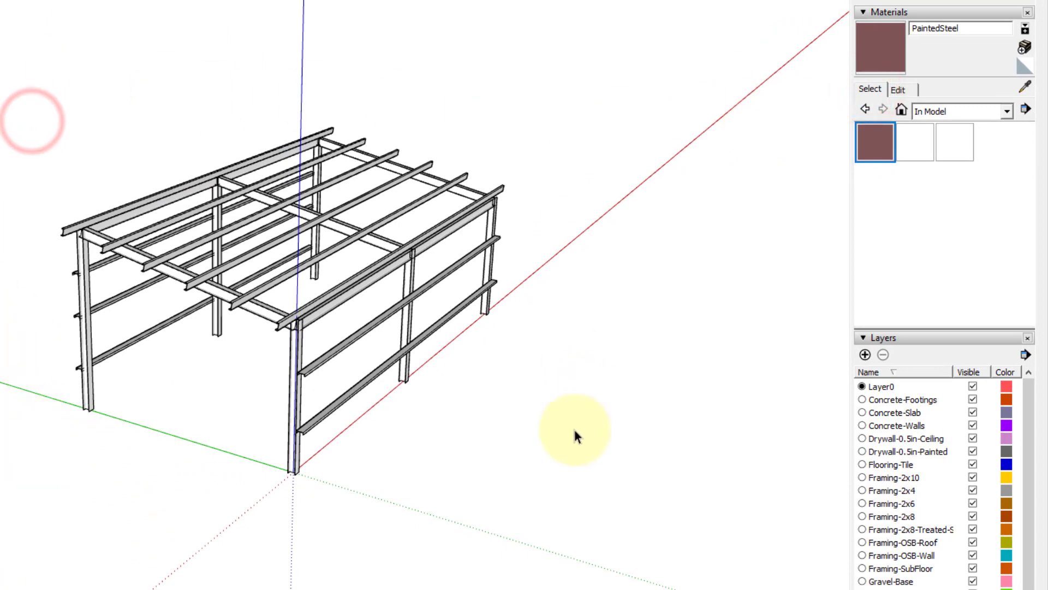
pyautogui.click(874, 143)
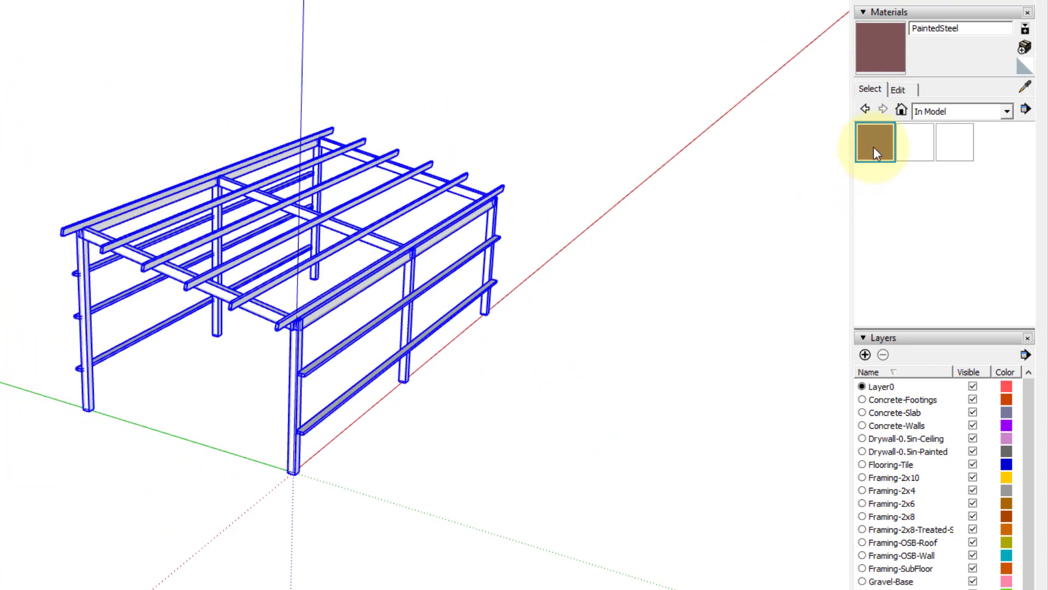
pyautogui.click(875, 143)
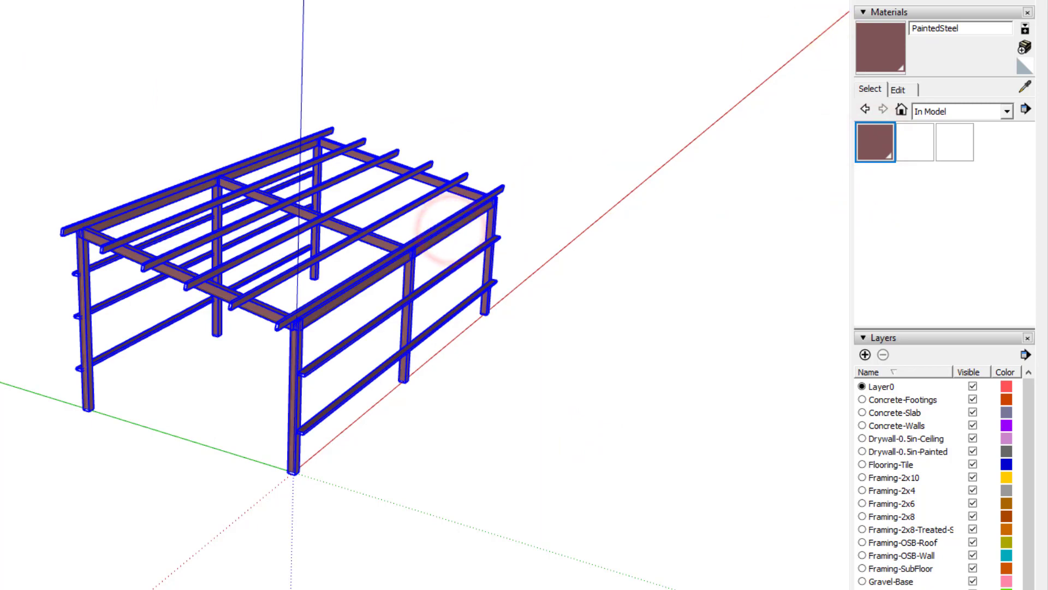
pyautogui.click(996, 122)
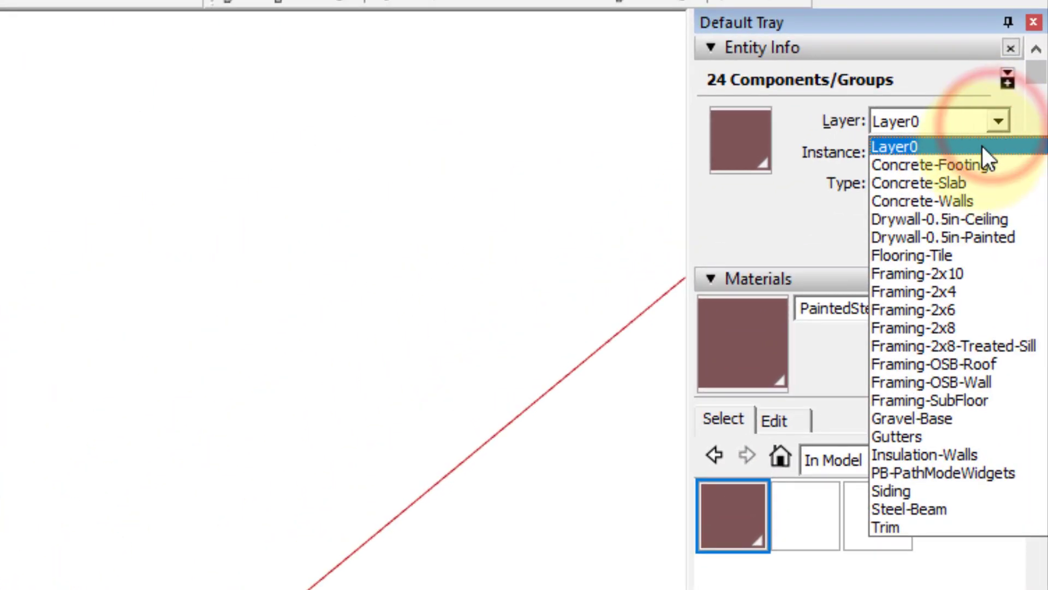
pyautogui.click(909, 509)
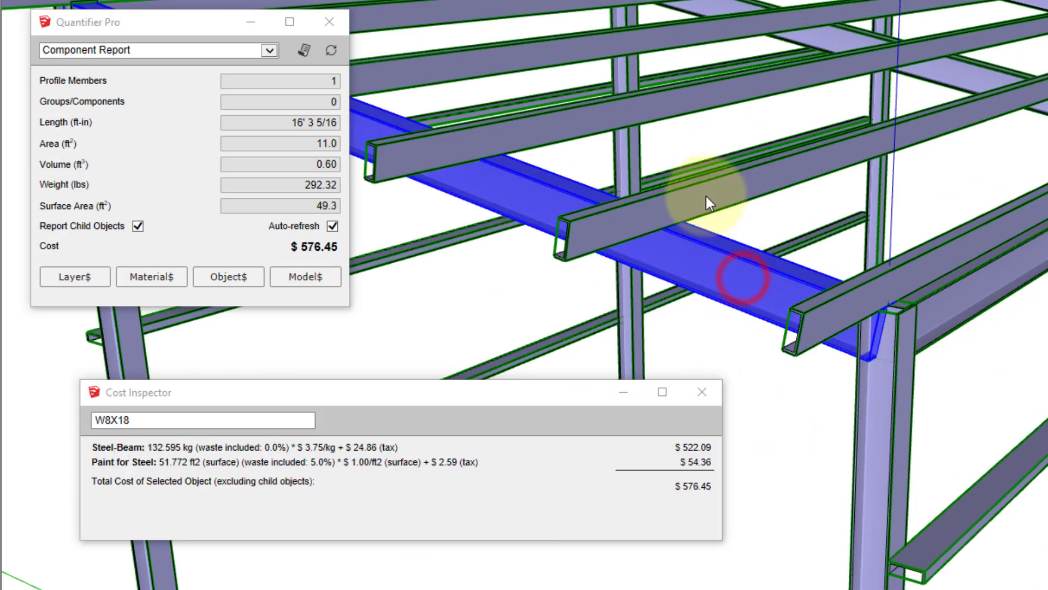
# - Inspect the steel and paint costs of the C6X10.5 member and a W6X20 column
pyautogui.click(729, 193)
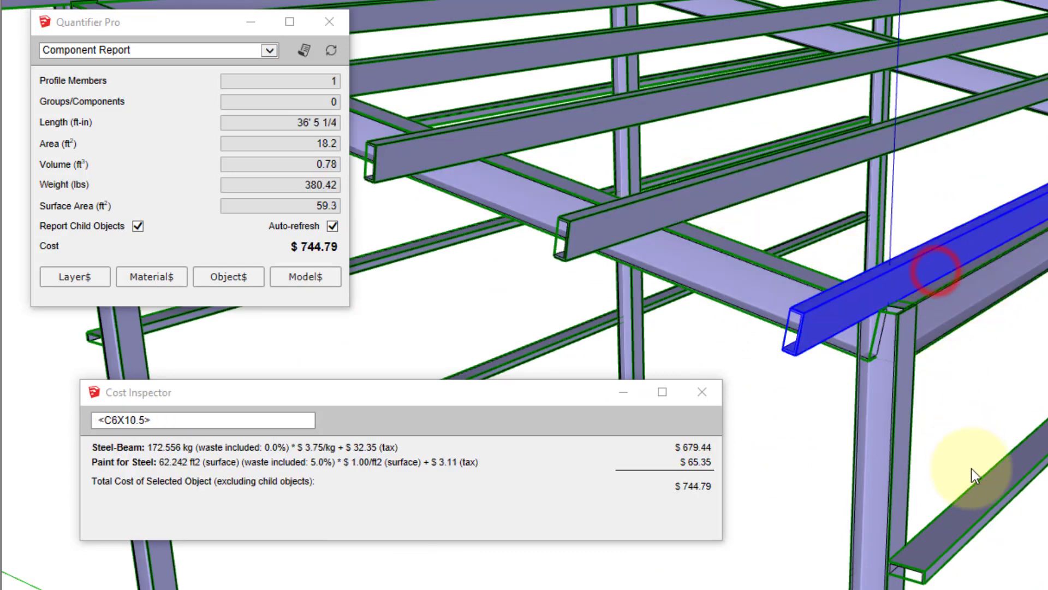
pyautogui.click(879, 455)
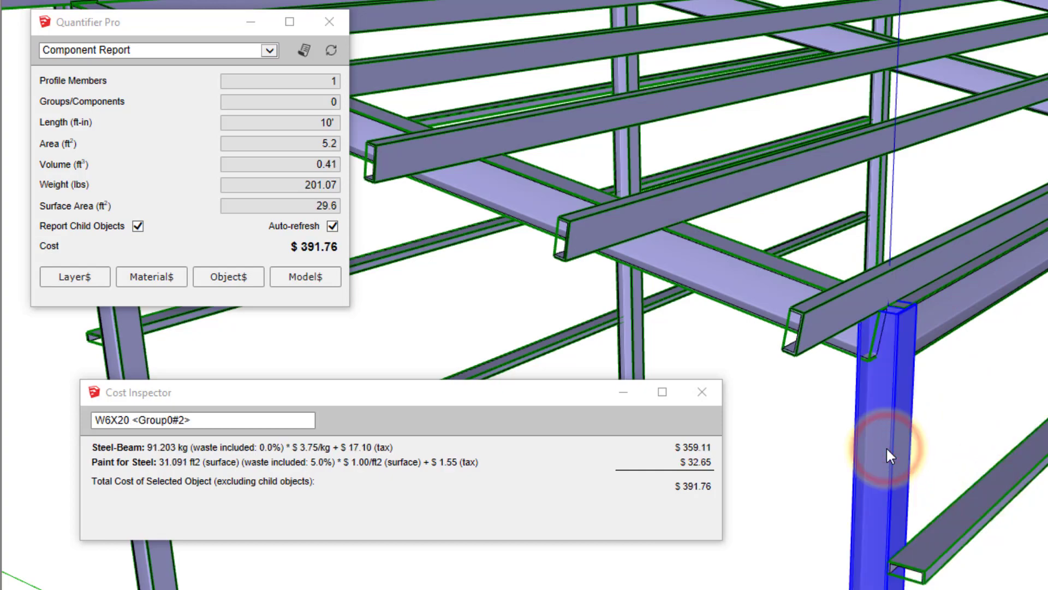